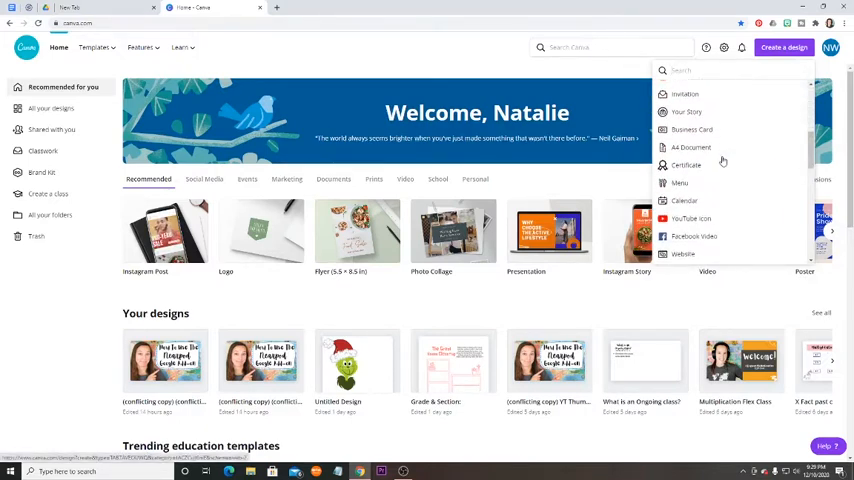
Reveal Canva's browsable template categories from the top bar, including the Education group.
scroll("down", 3)
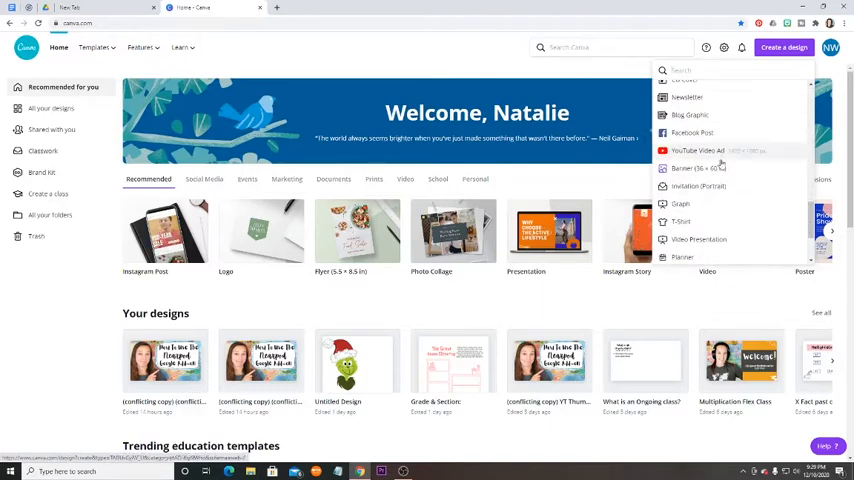
scroll("down", 3)
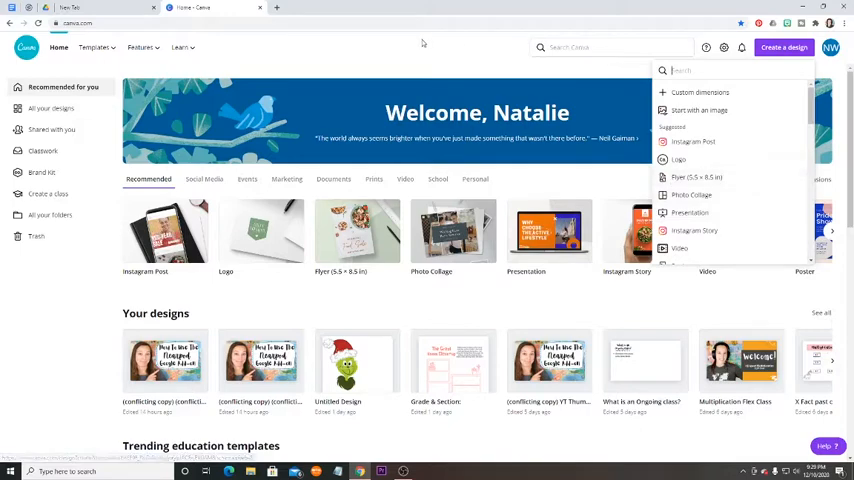
left_click(92, 48)
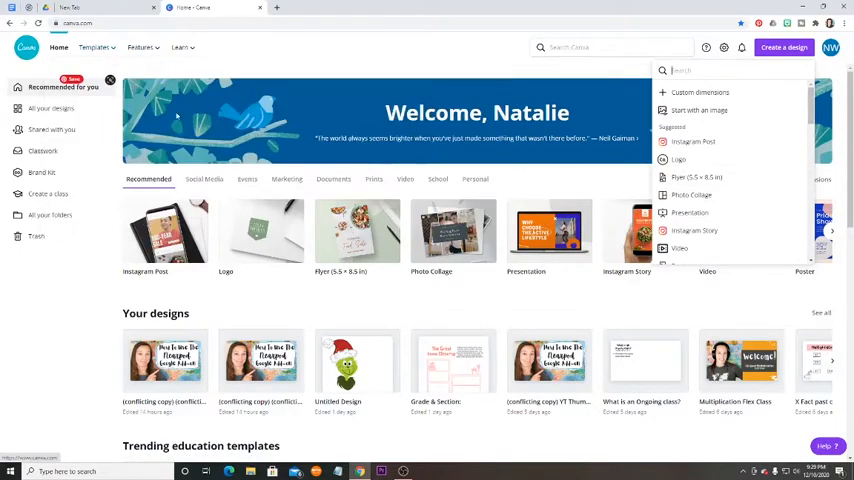
left_click(92, 48)
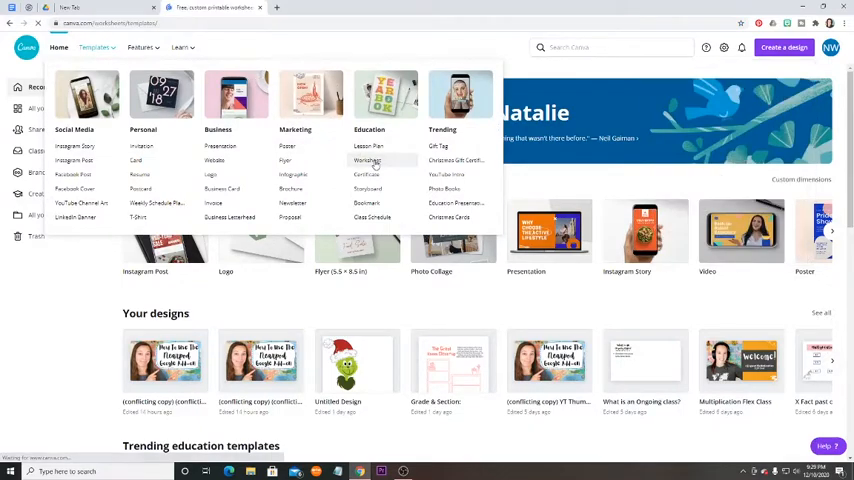
Show the Education worksheet templates gallery and browse down through its results.
left_click(372, 160)
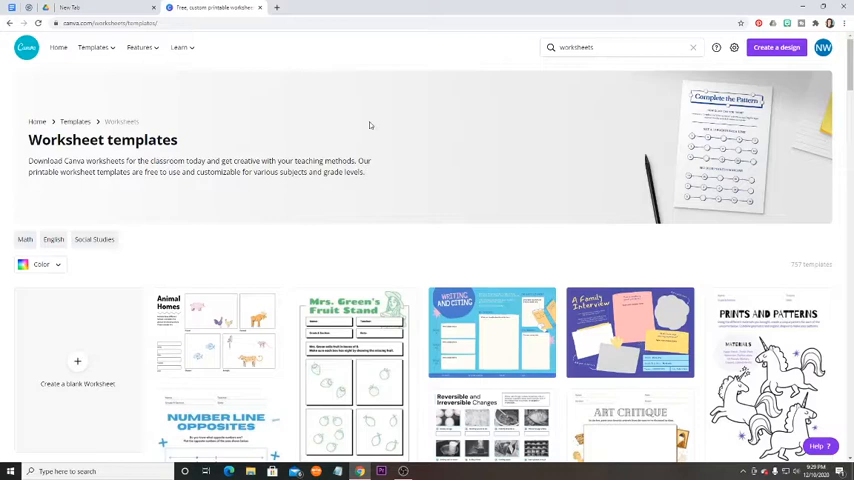
mouse_move(328, 108)
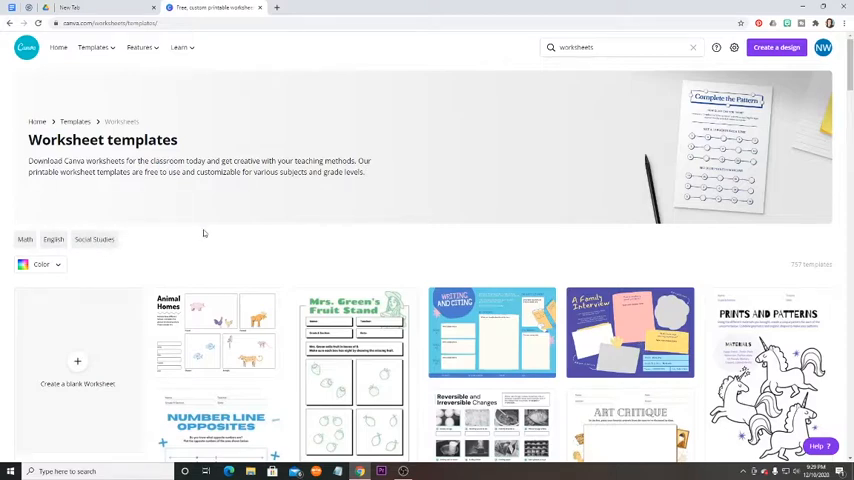
scroll("down", 3)
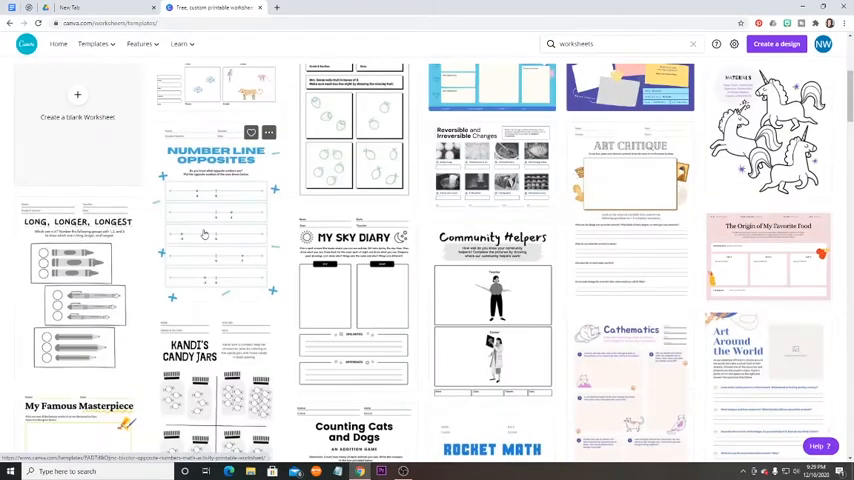
scroll("down", 3)
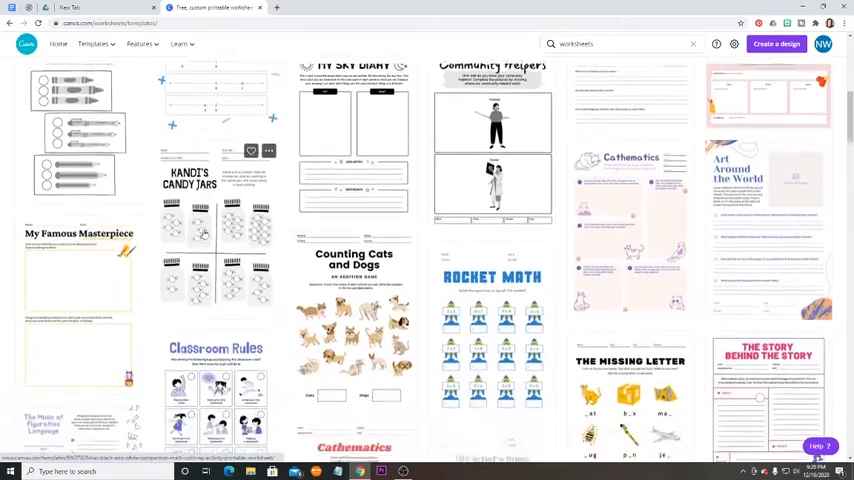
scroll("down", 3)
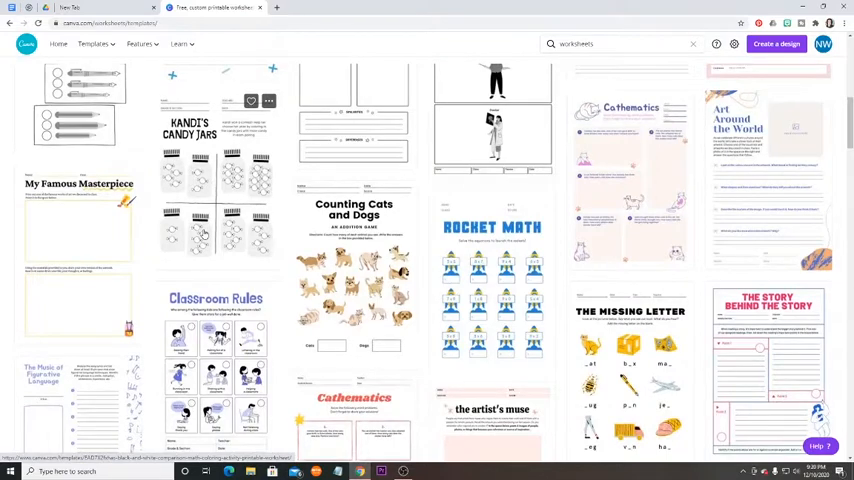
scroll("down", 3)
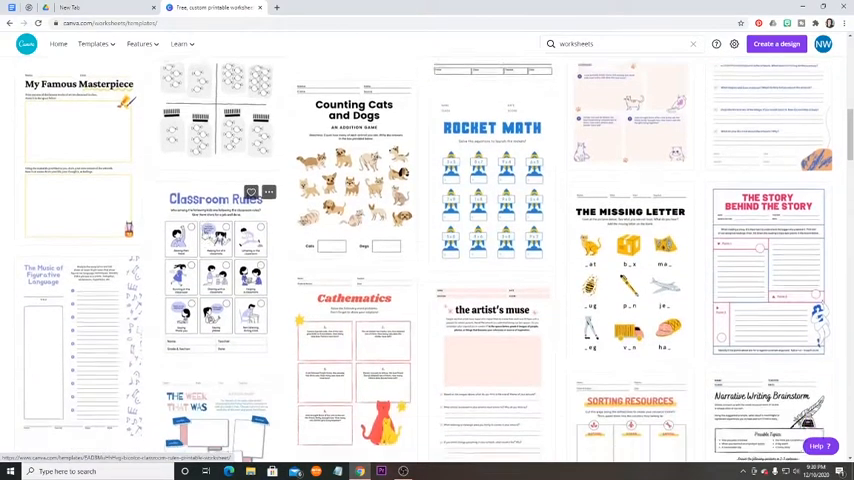
scroll("down", 3)
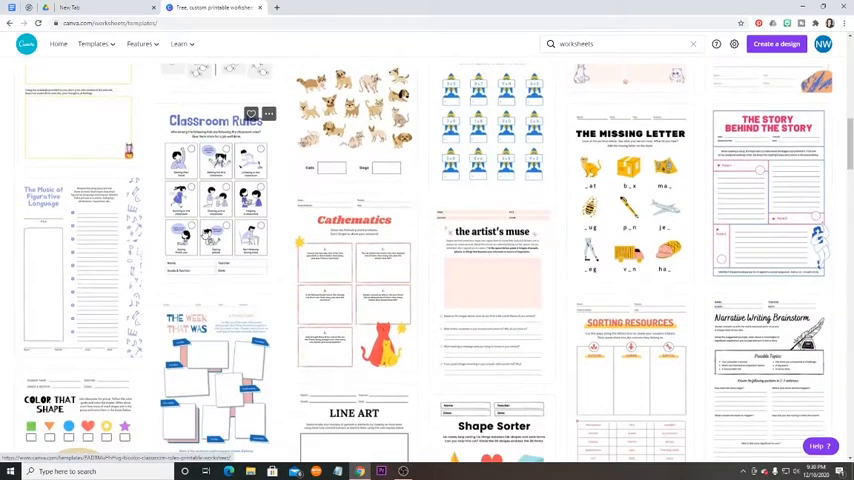
scroll("down", 3)
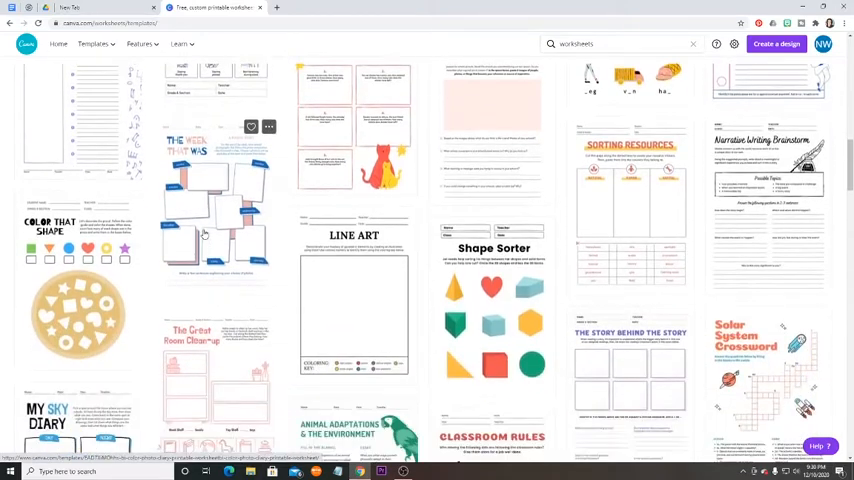
scroll("down", 3)
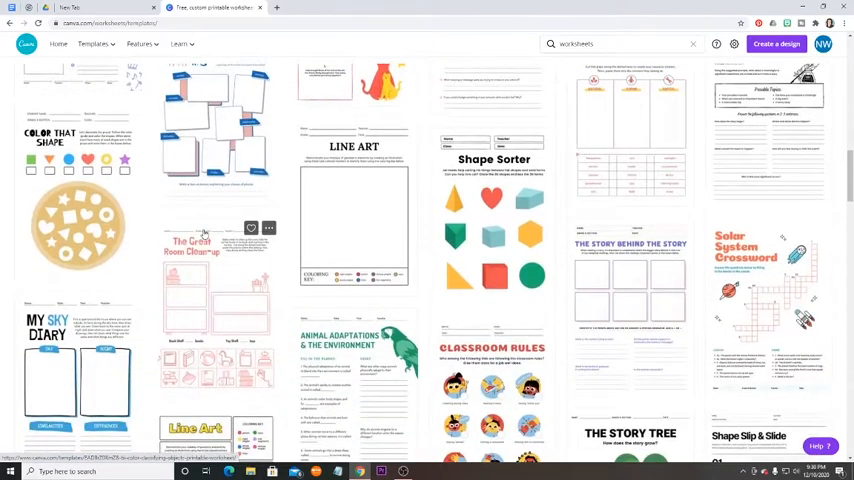
scroll("down", 3)
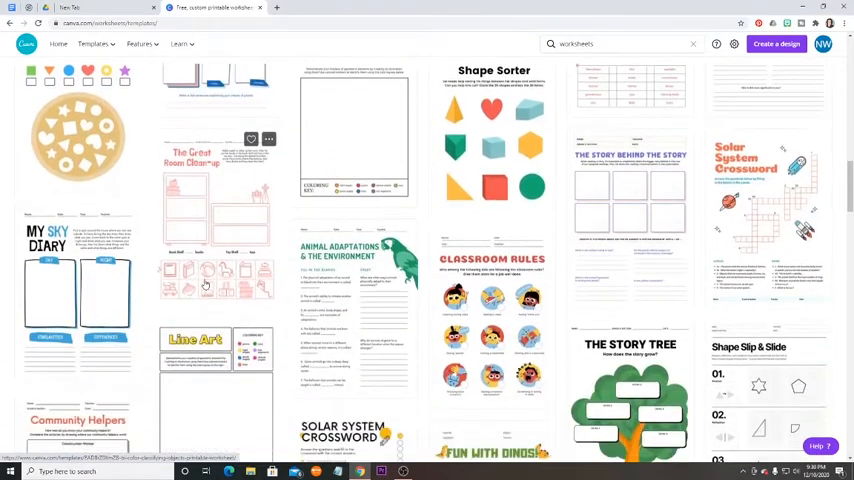
Keep browsing further down the worksheet gallery to reach The Great Room Clean-up worksheet.
scroll("down", 3)
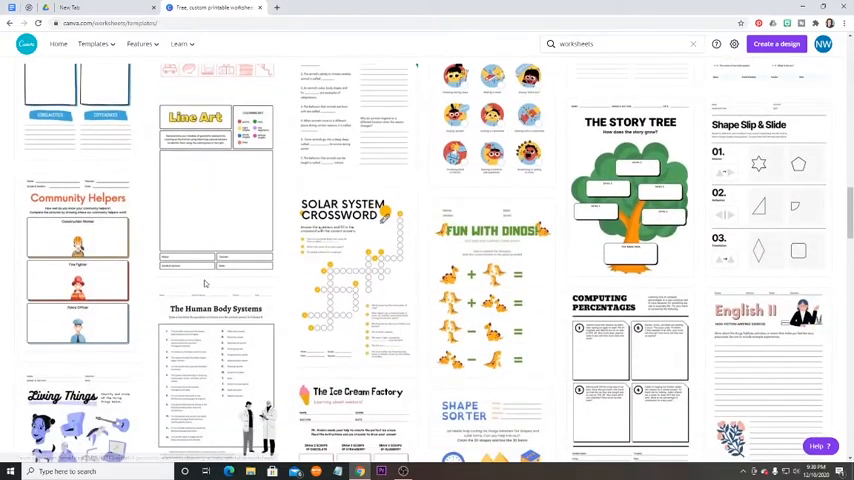
scroll("down", 3)
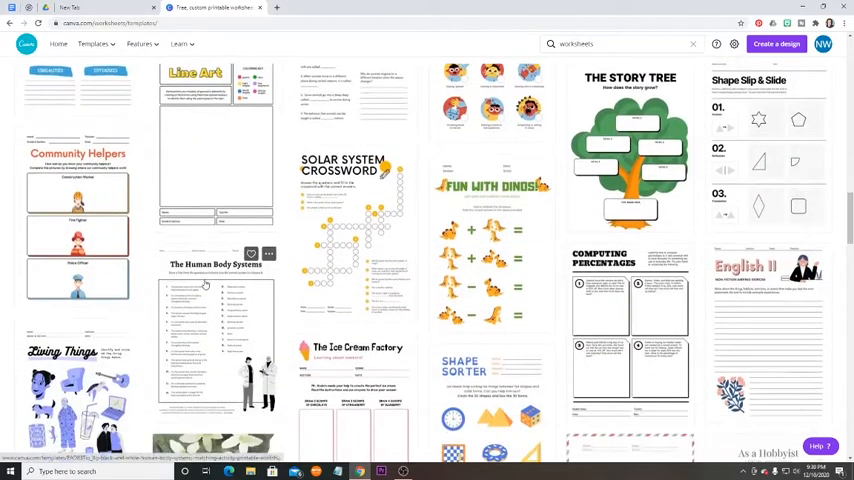
scroll("down", 3)
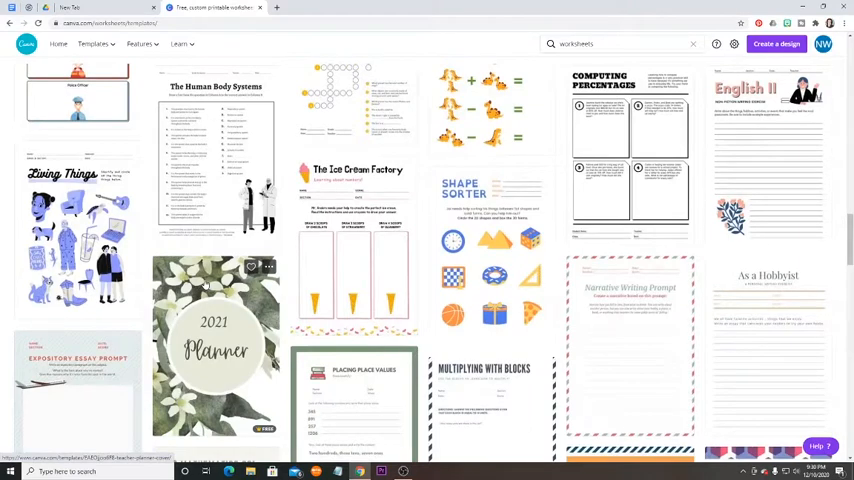
scroll("down", 3)
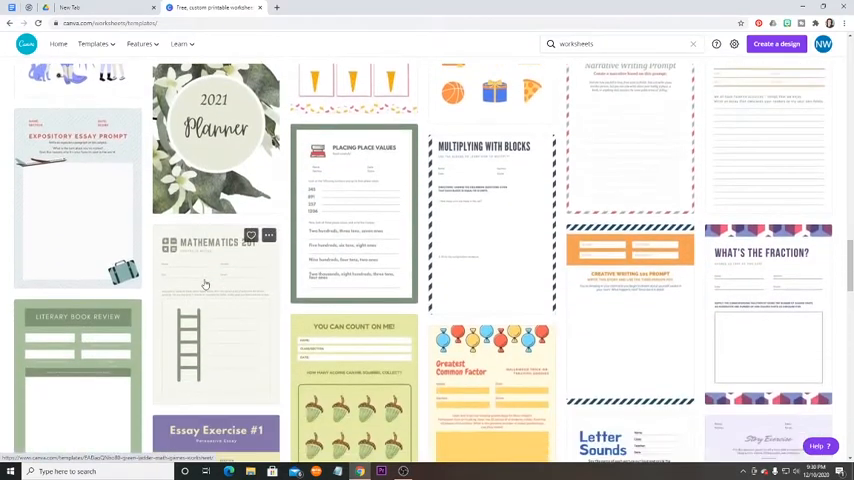
scroll("down", 3)
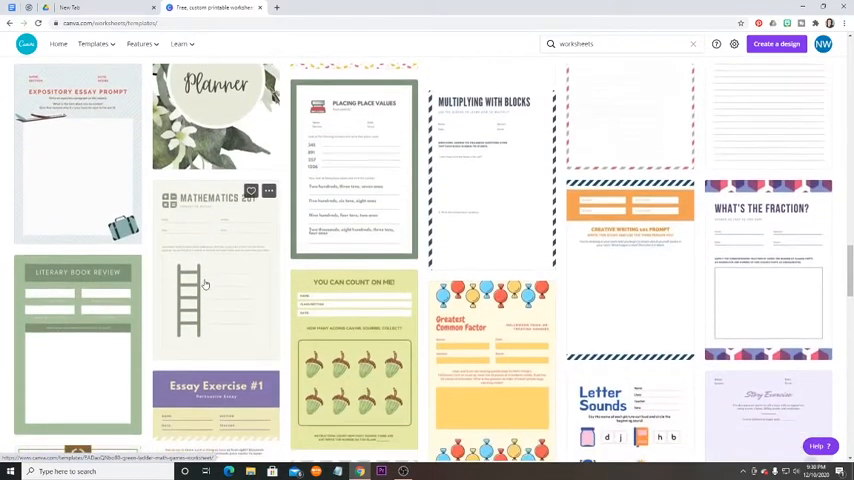
scroll("down", 3)
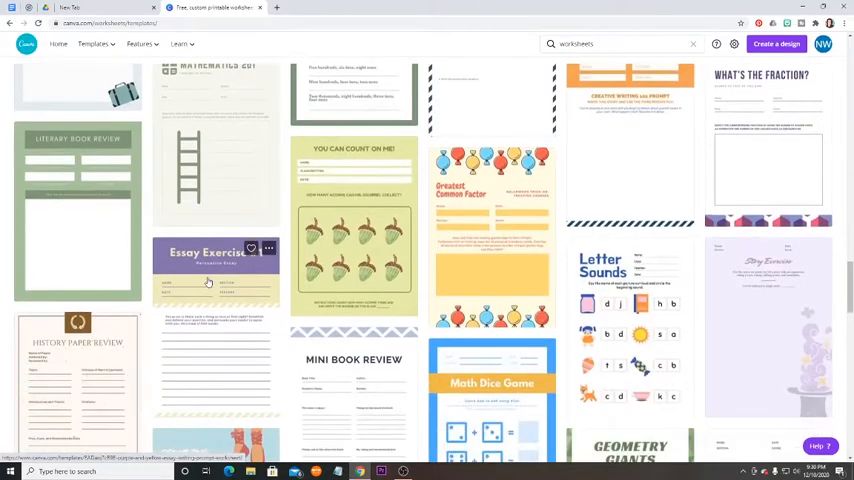
scroll("down", 3)
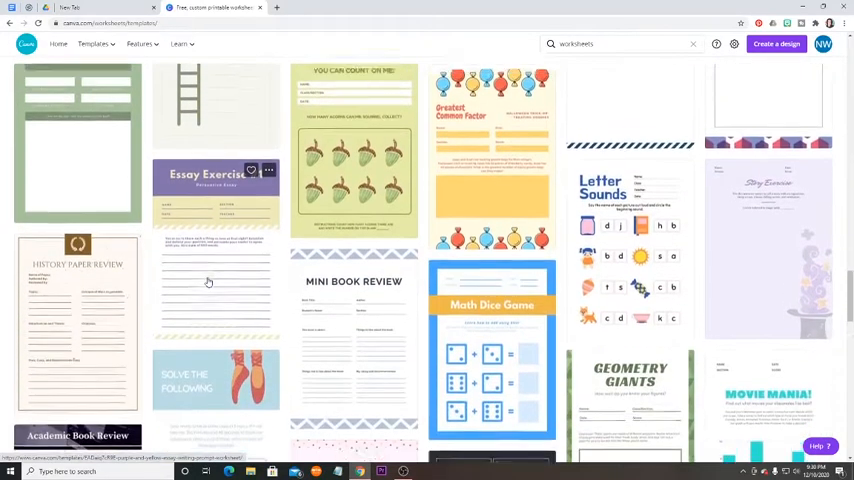
scroll("down", 3)
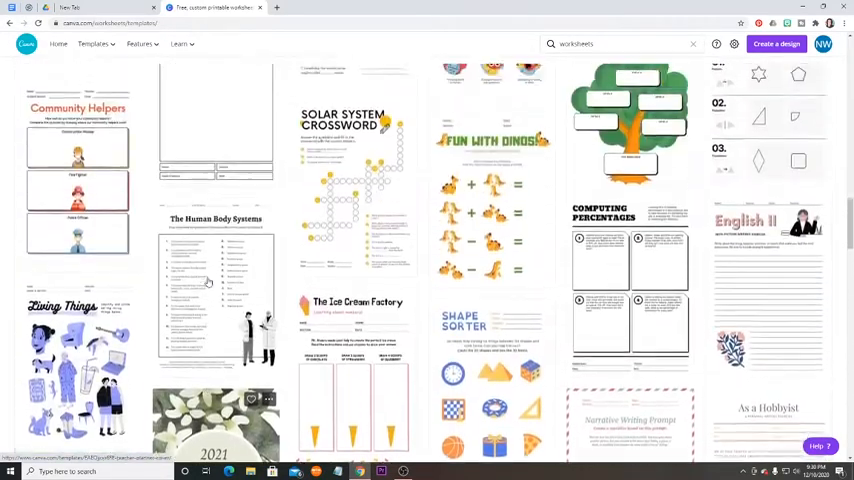
scroll("down", 3)
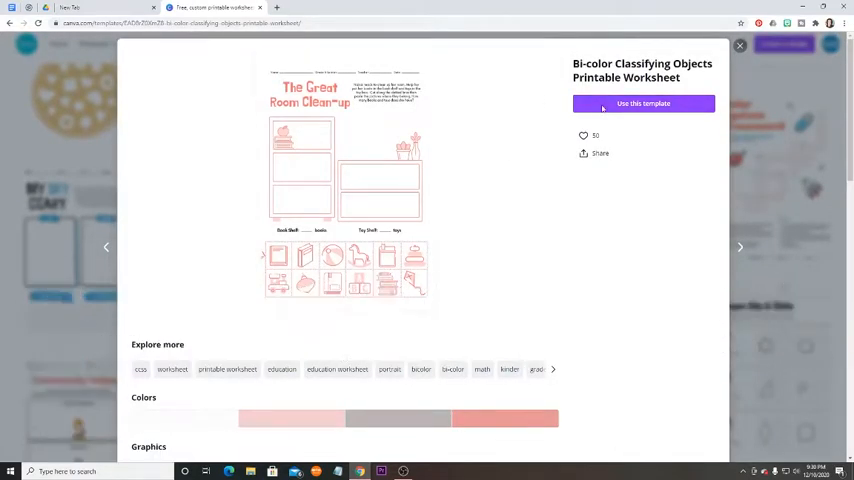
Use The Great Room Clean-up template to create an editable copy in the editor.
left_click(644, 104)
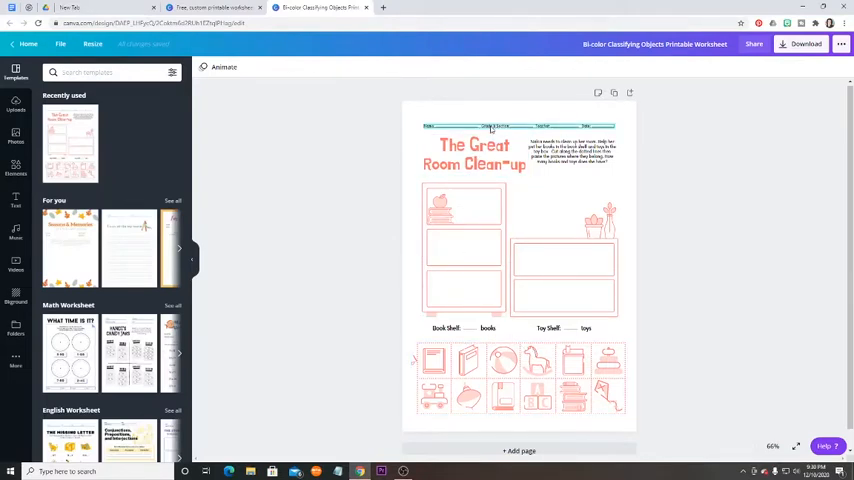
left_click(474, 156)
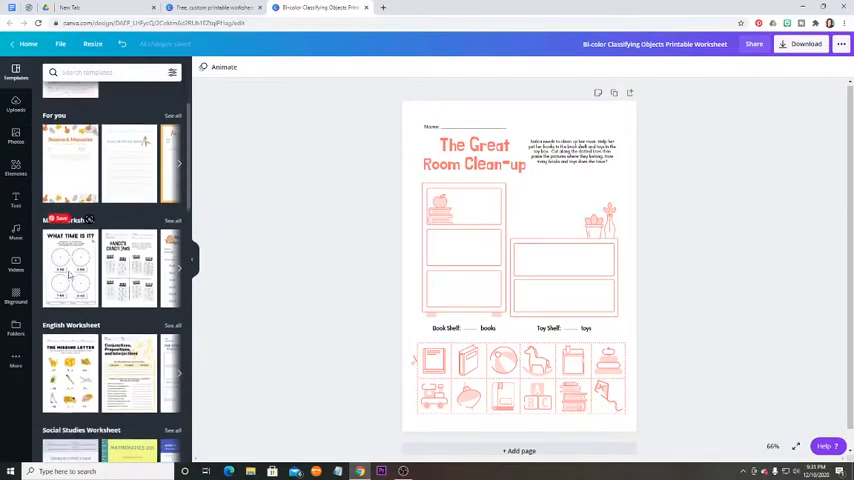
Browse down the Templates side panel beside the worksheet.
scroll("down", 3)
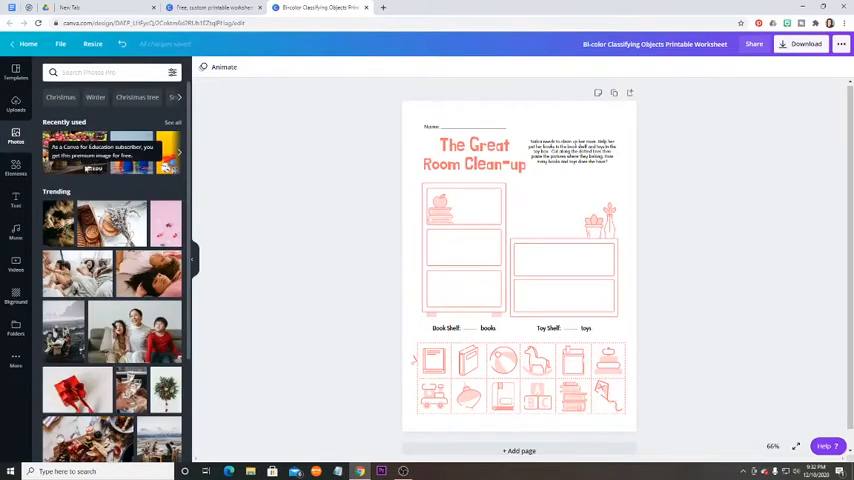
left_click(100, 72)
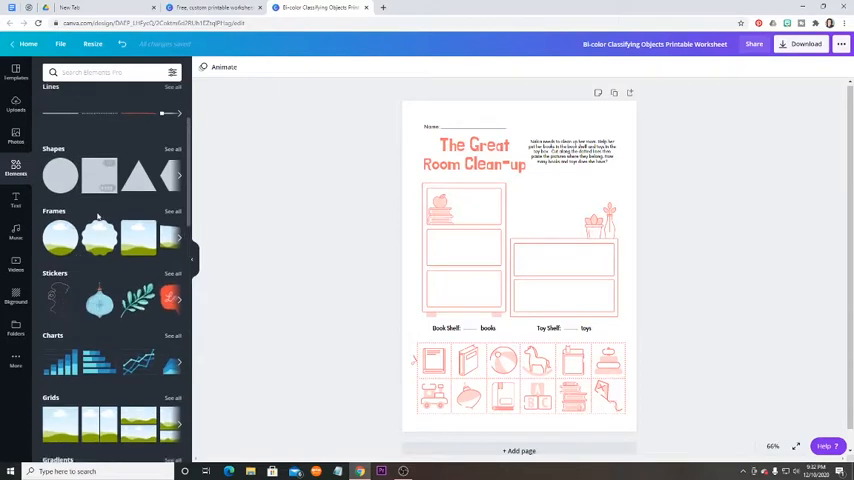
scroll("down", 3)
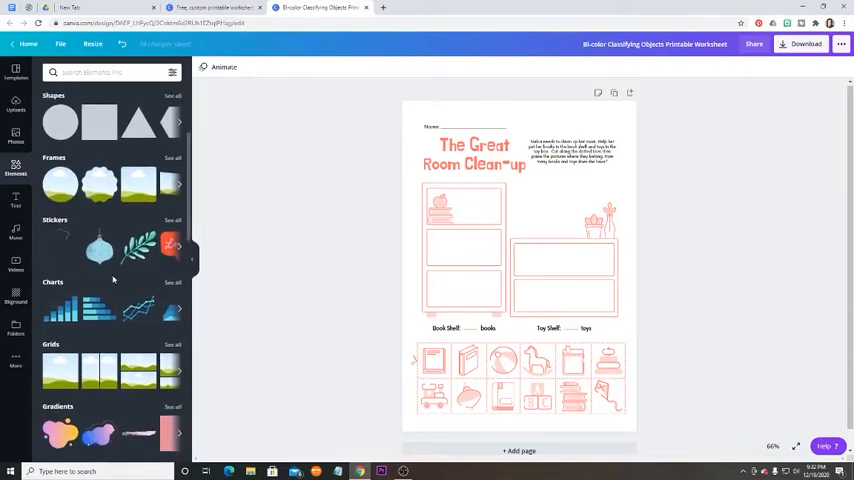
scroll("down", 3)
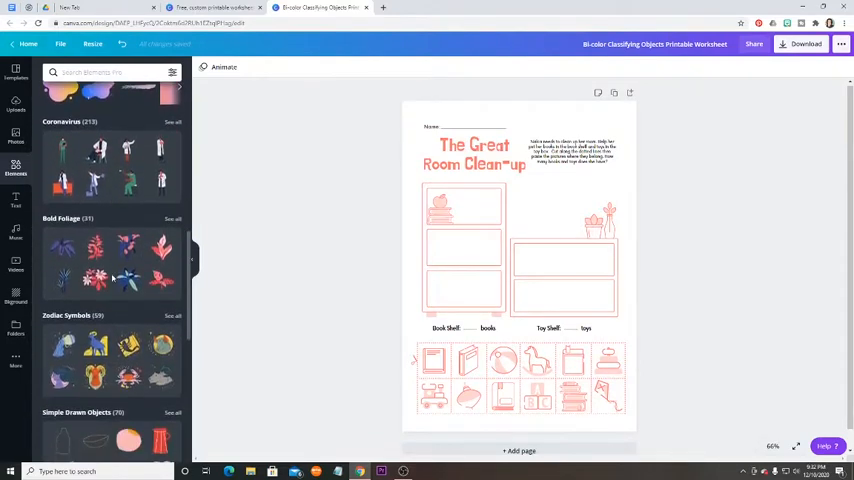
scroll("down", 3)
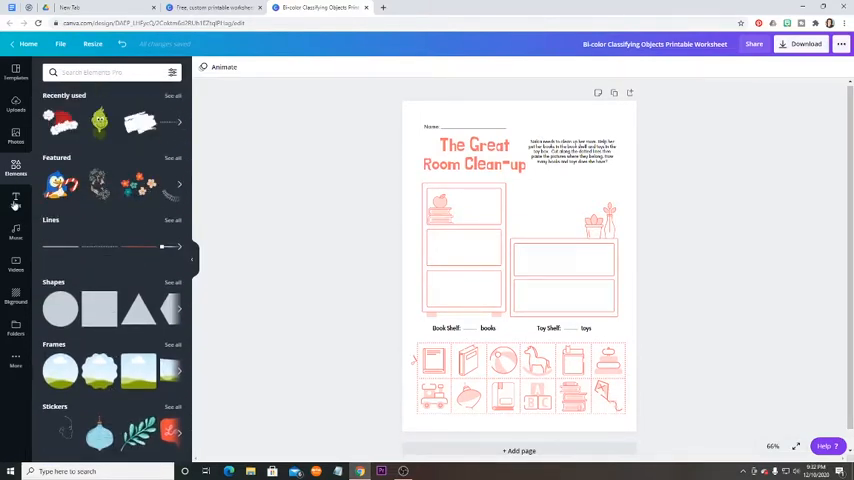
Show the Text styles panel, briefly try a bold text combination, and browse the font combinations.
left_click(16, 200)
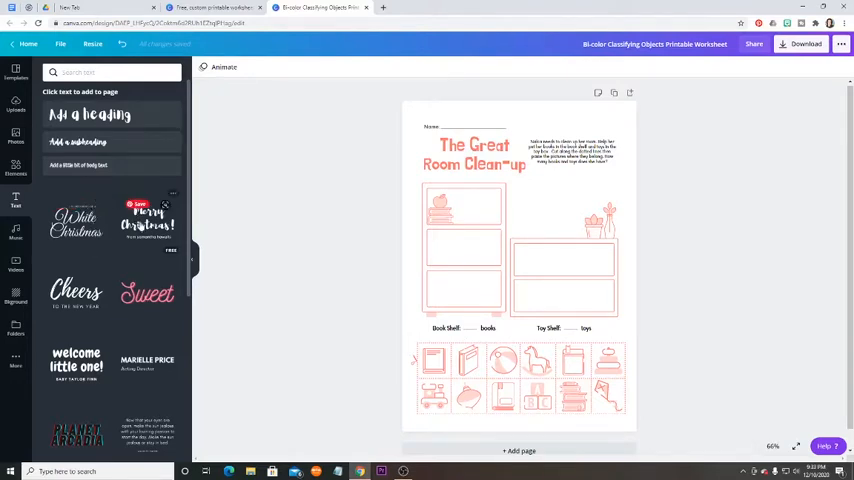
scroll("down", 3)
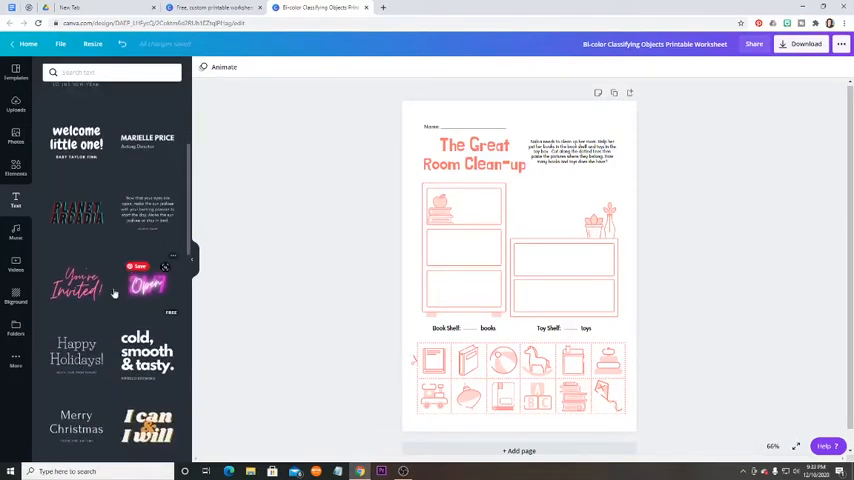
left_click(76, 210)
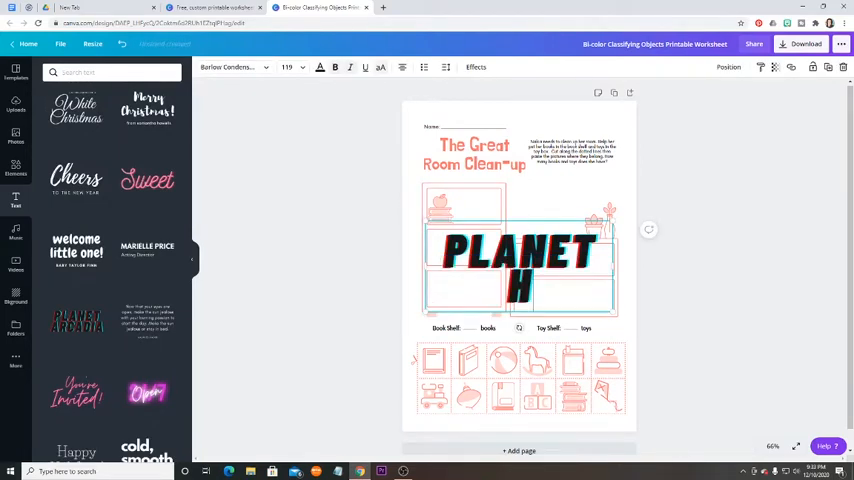
type("EL")
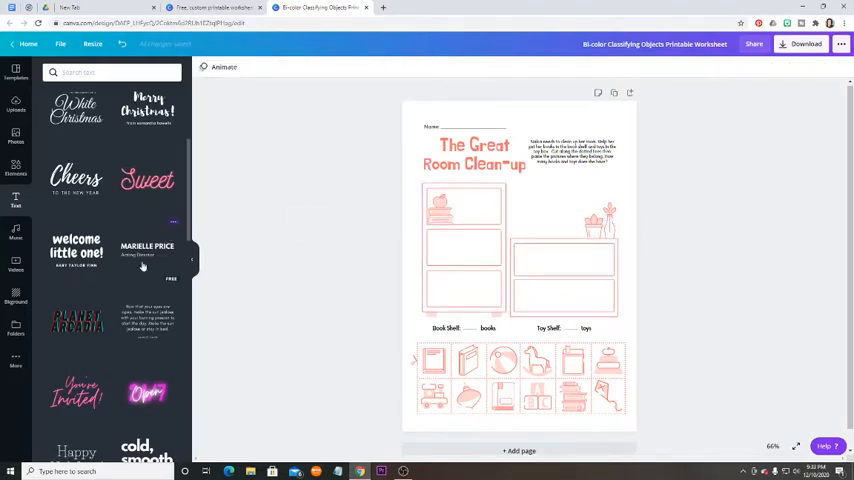
scroll("down", 3)
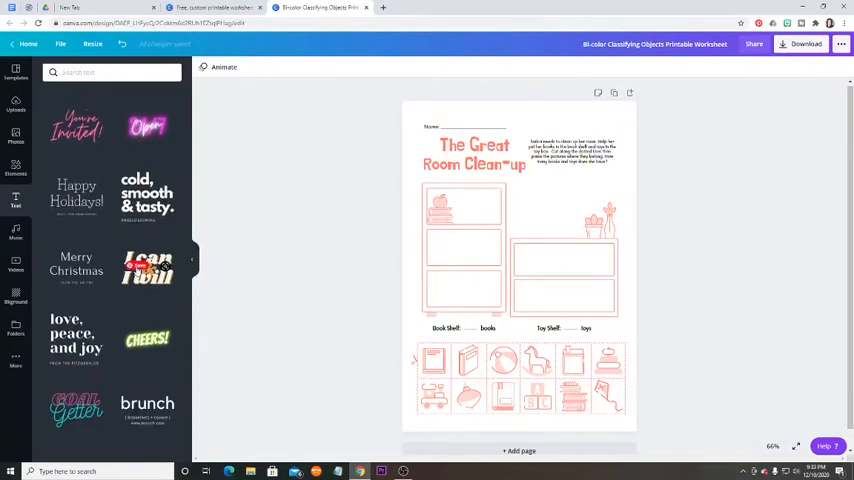
scroll("down", 3)
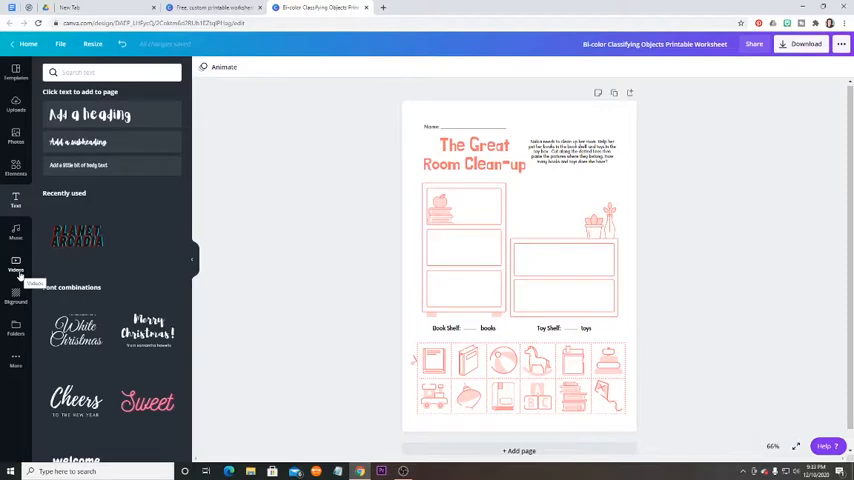
Show the Background options and select the worksheet title 'The Great Room Clean-up'.
left_click(14, 296)
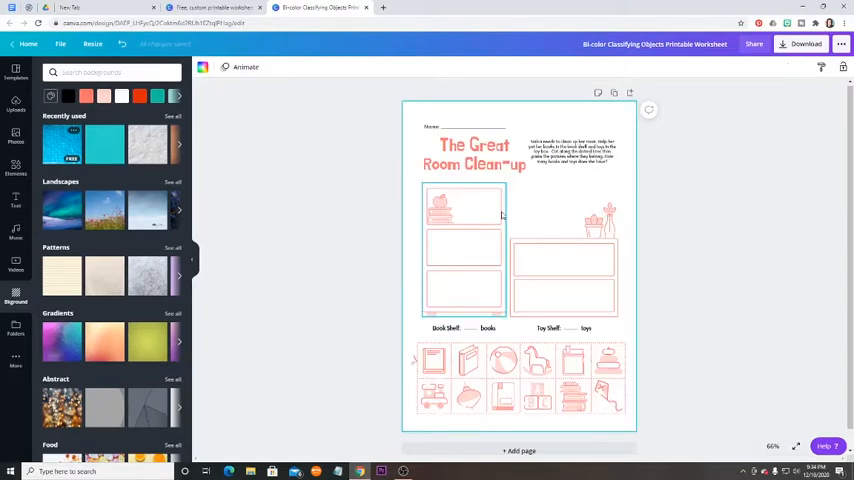
left_click(472, 156)
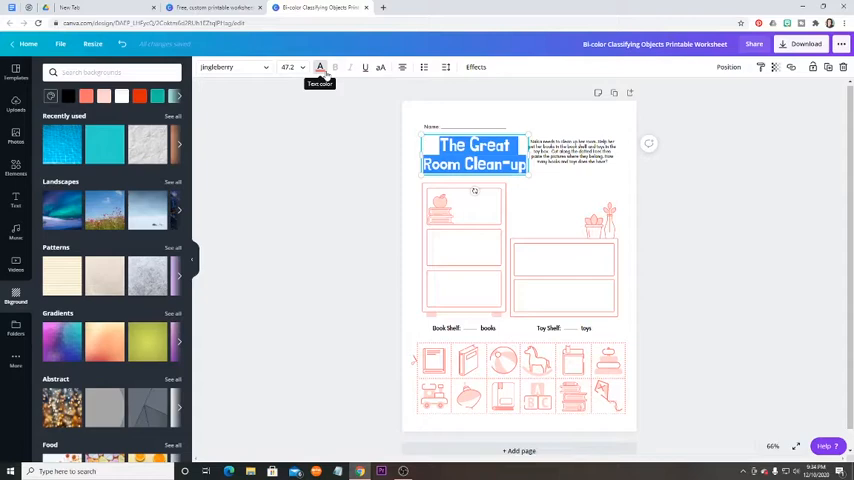
mouse_move(558, 184)
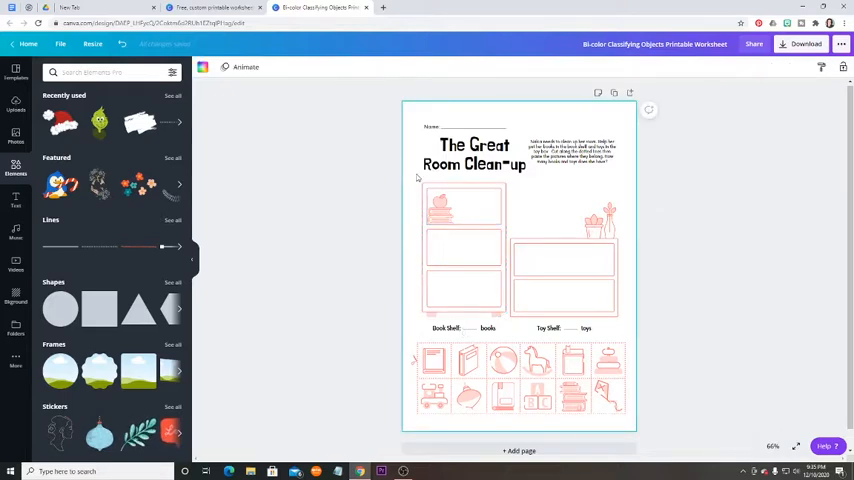
Recolour the selected shelf drawings from red to black using the default colours.
left_click(562, 258)
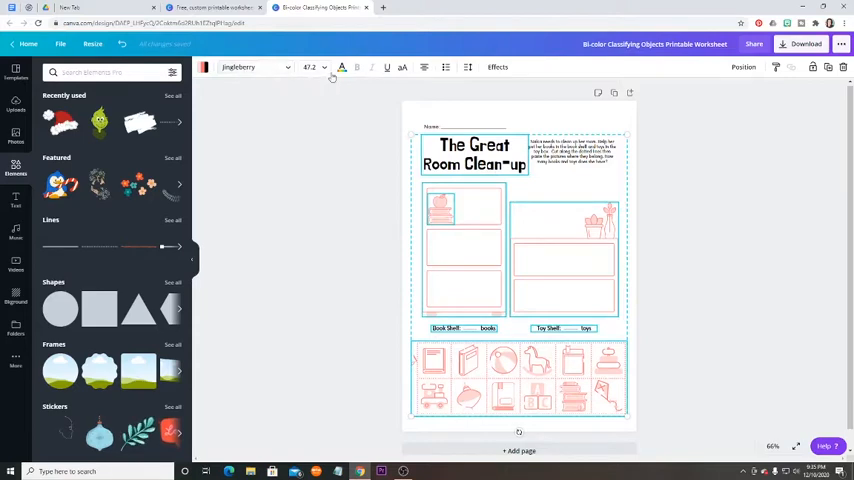
left_click(204, 68)
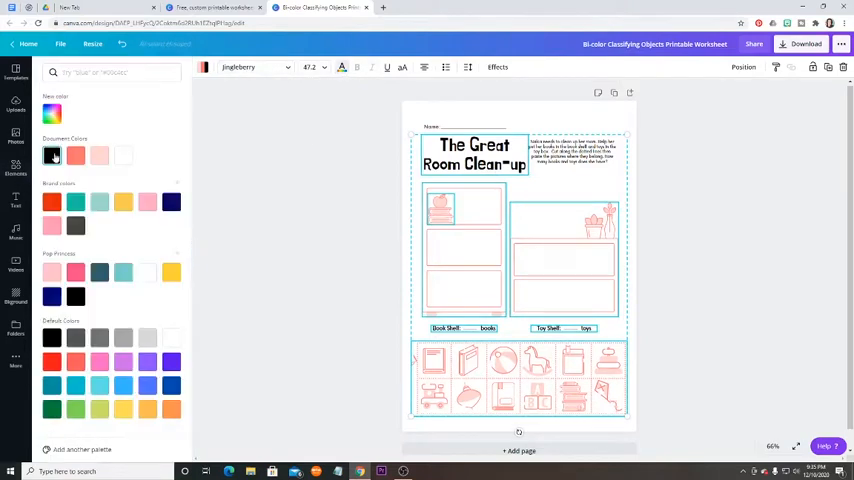
left_click(16, 168)
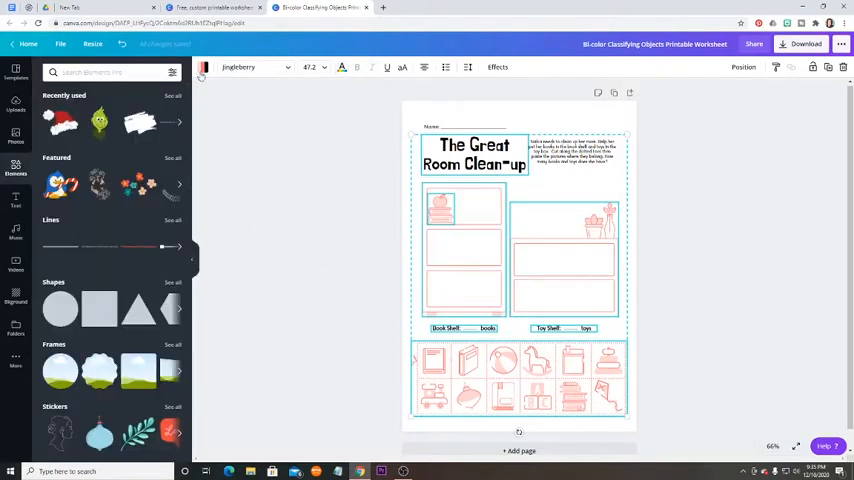
left_click(204, 68)
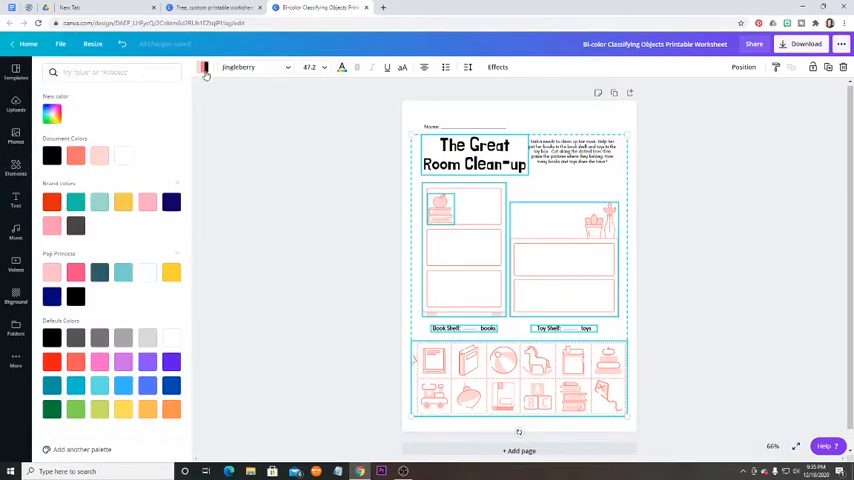
mouse_move(204, 68)
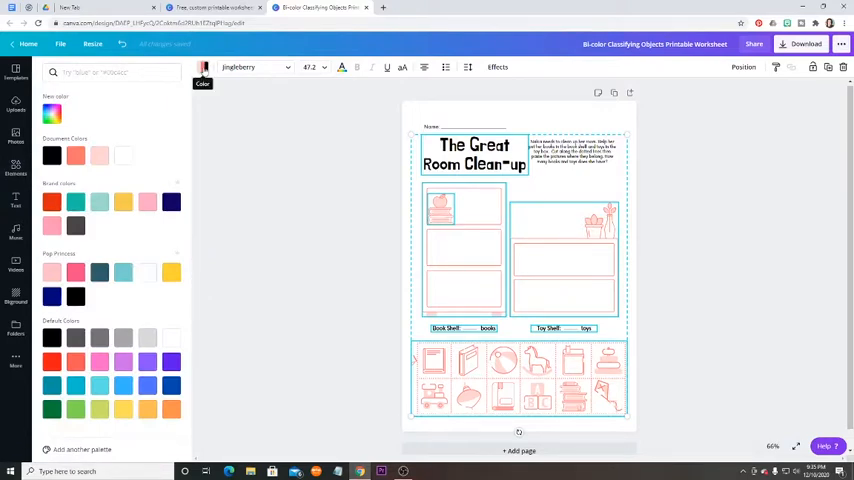
left_click(52, 156)
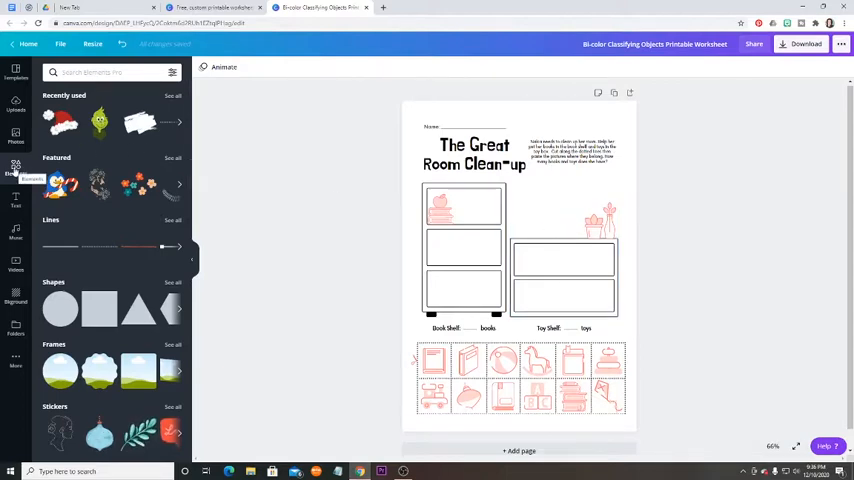
Search Elements for 'flower vase' and place a sketched vase drawing on the toy shelf.
left_click(100, 72)
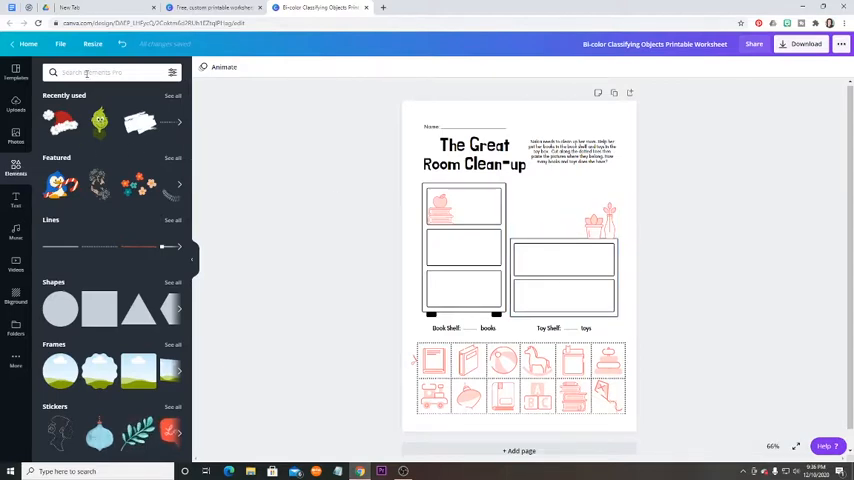
left_click(100, 72)
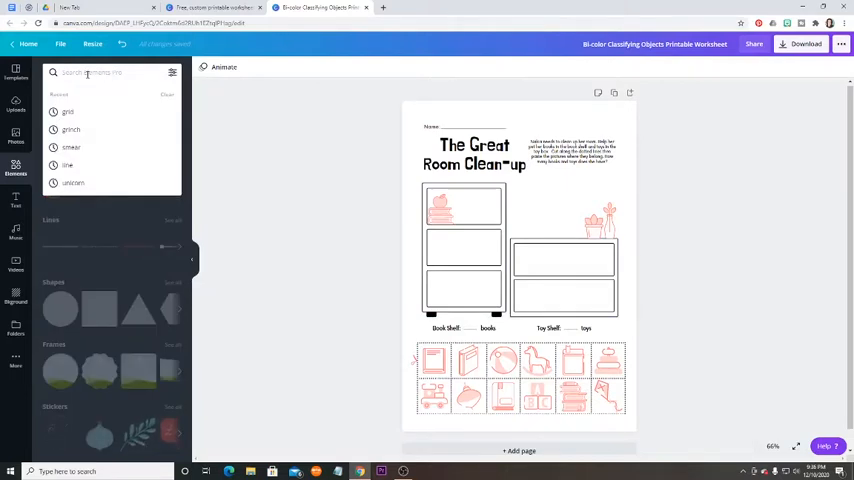
type("flower")
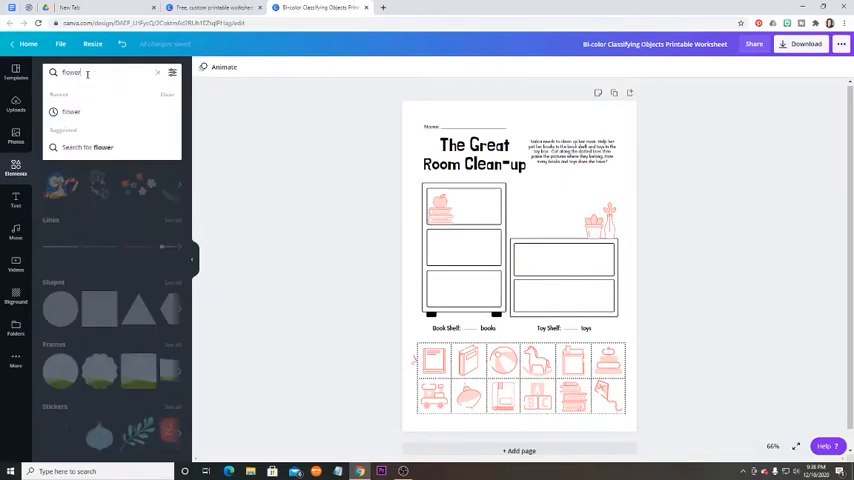
left_click(168, 94)
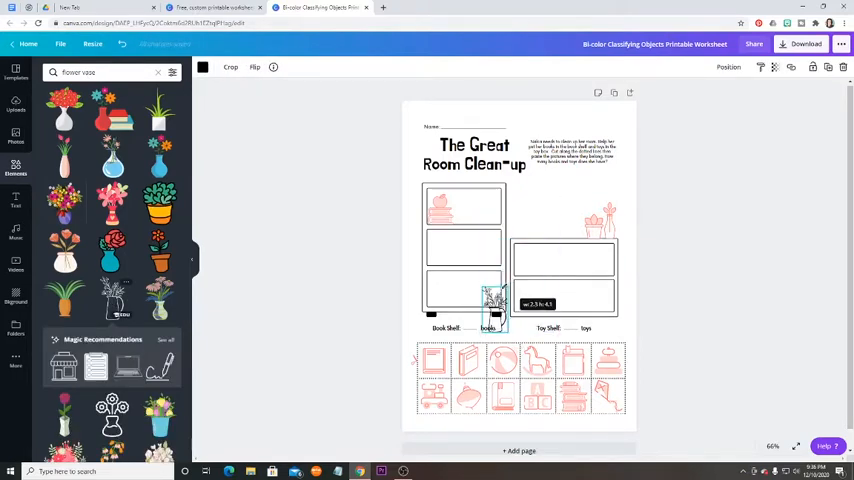
left_click_drag(496, 304, 572, 212)
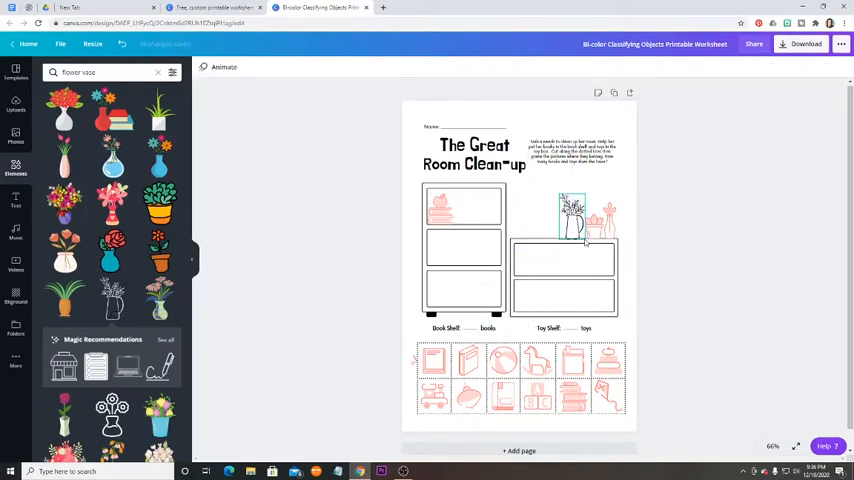
Select the flower vase drawing and adjust its size and position on the toy shelf.
left_click(572, 212)
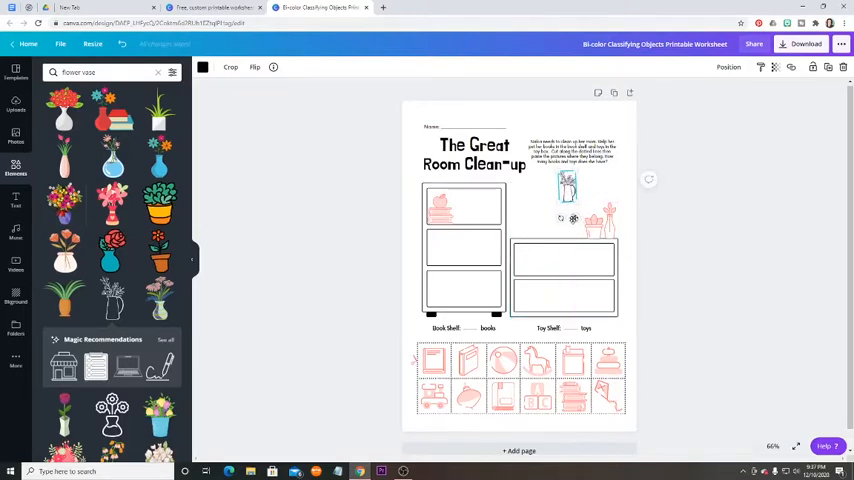
left_click(568, 184)
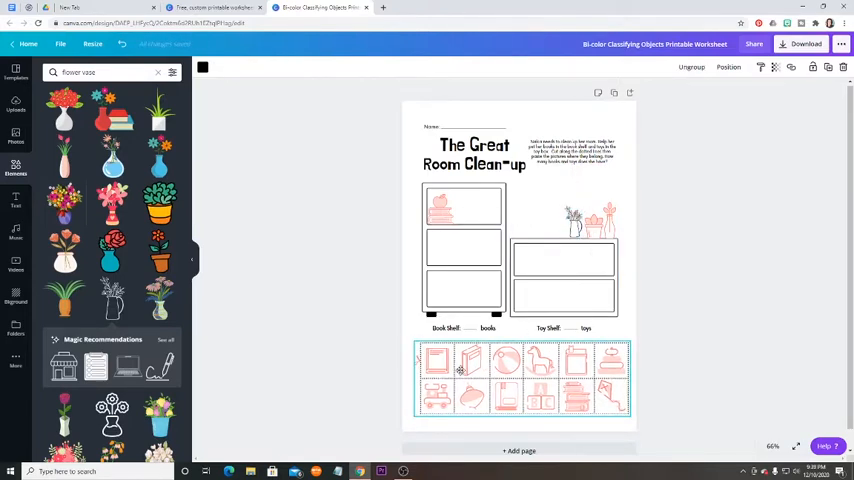
Ungroup the bottom row of picture cards and select a single card on its own.
left_click(520, 378)
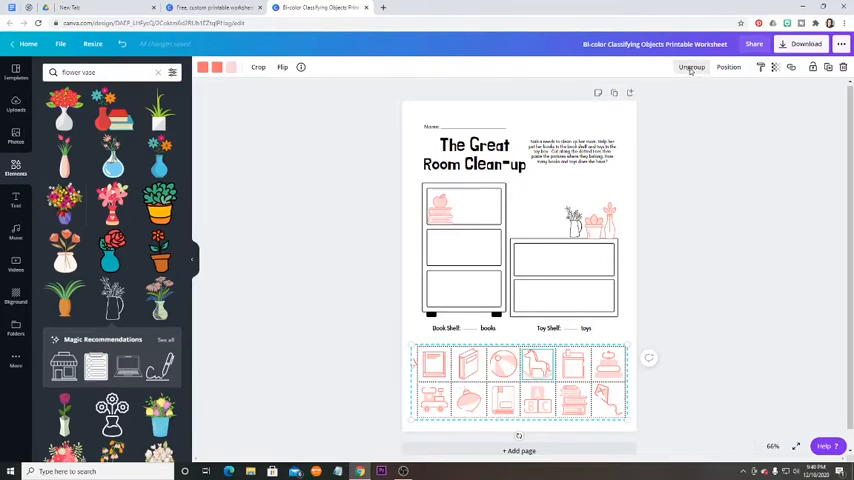
left_click(692, 68)
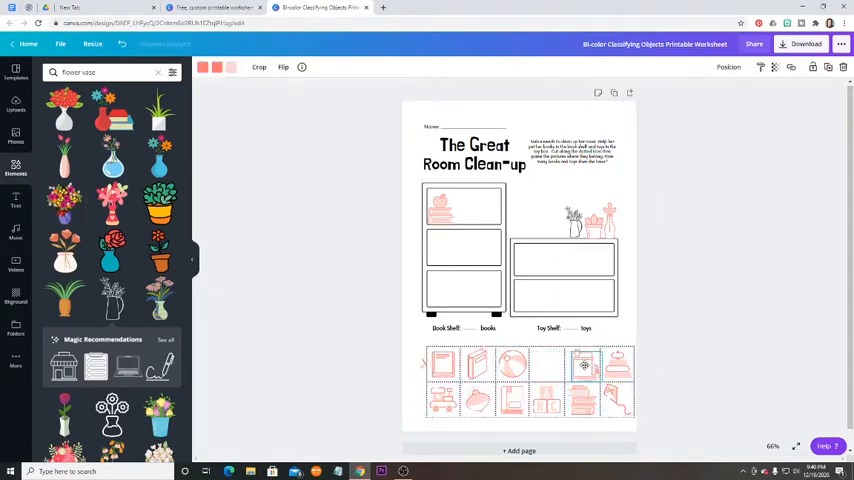
left_click(550, 364)
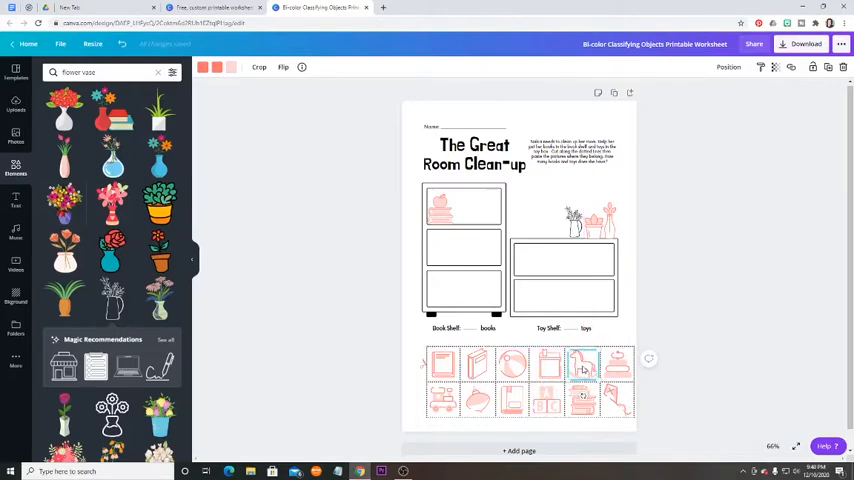
mouse_move(212, 180)
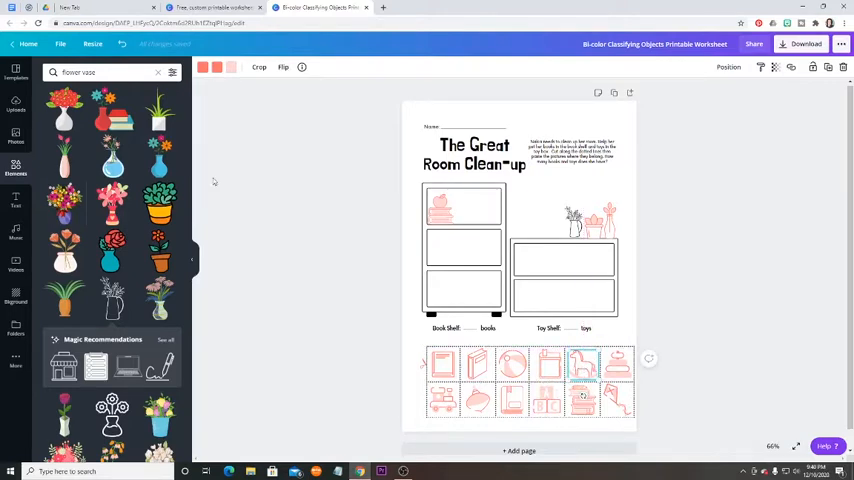
left_click(100, 72)
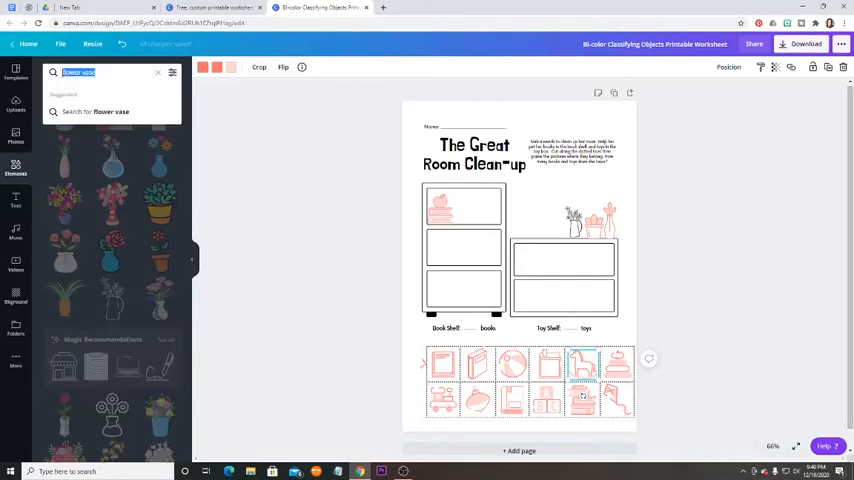
Search the elements library for 'dinosaur' and browse the graphic results.
type("yo")
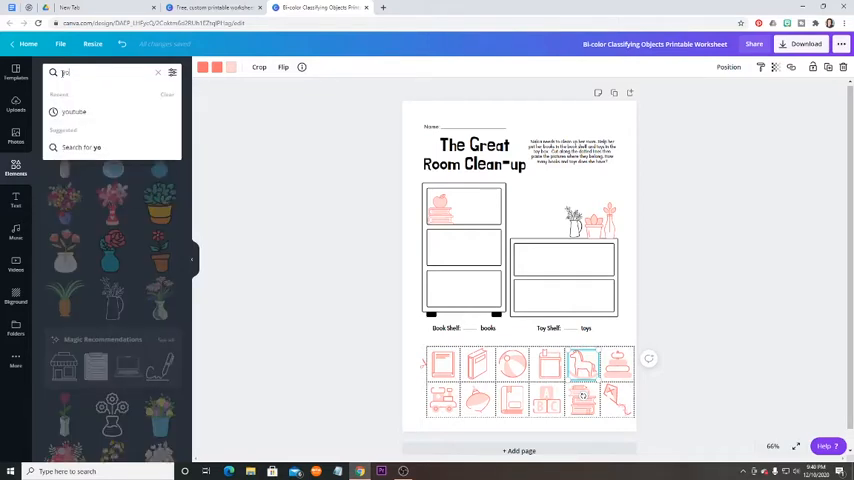
type("j")
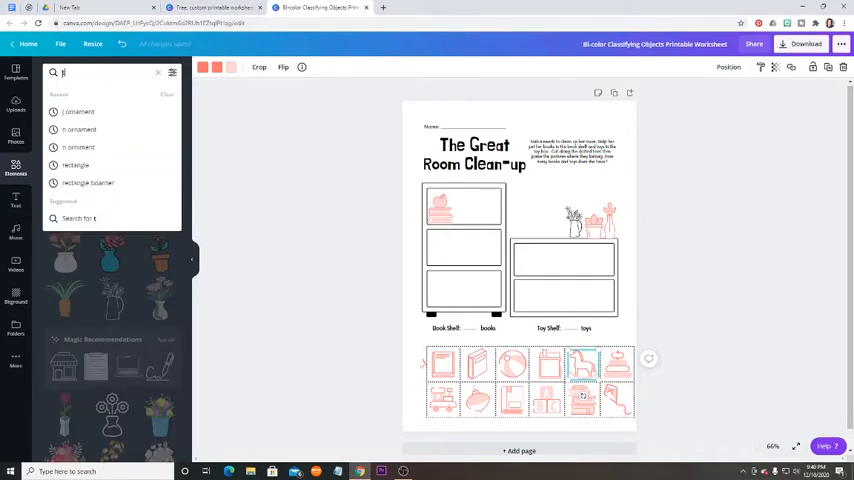
type("din")
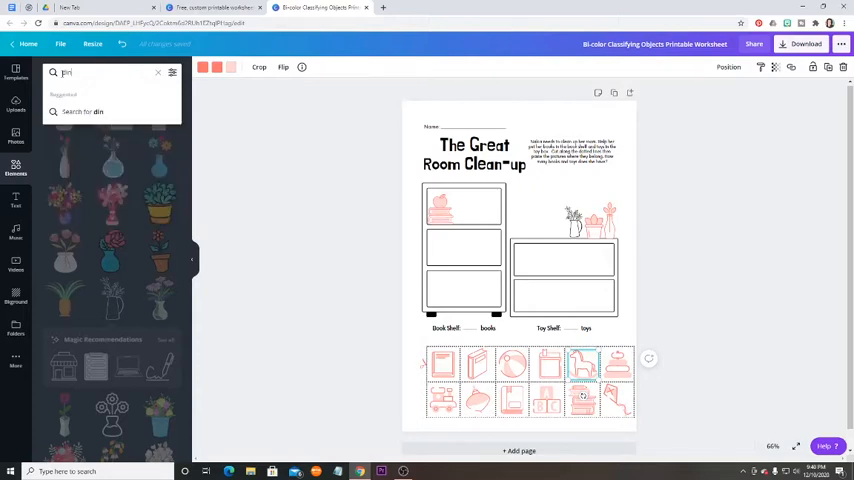
type("dinosaur")
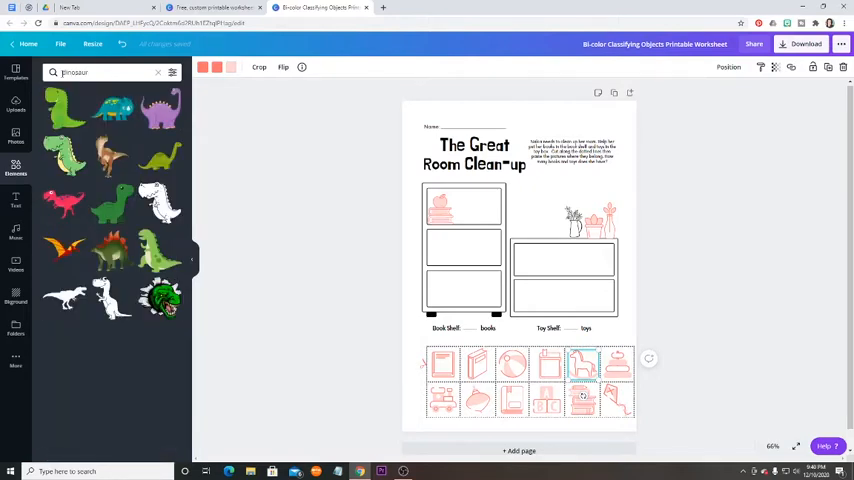
scroll("down", 3)
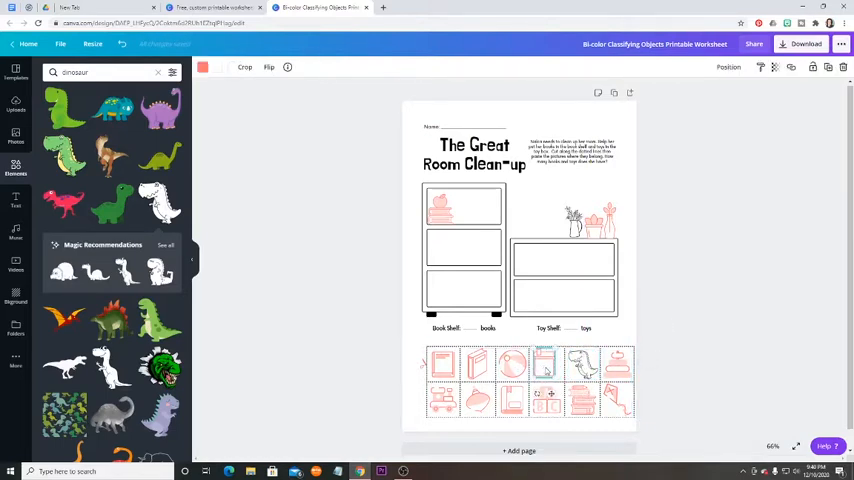
Select the whole bottom row of cut-out picture cards.
left_click(544, 364)
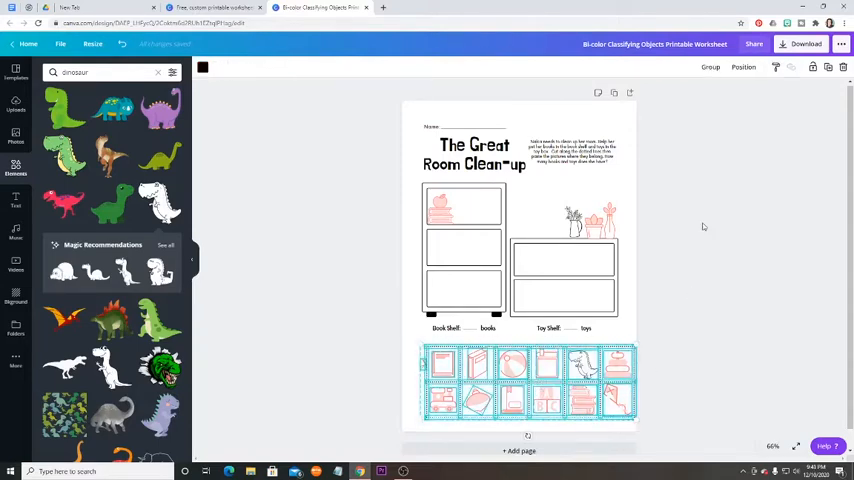
left_click(710, 68)
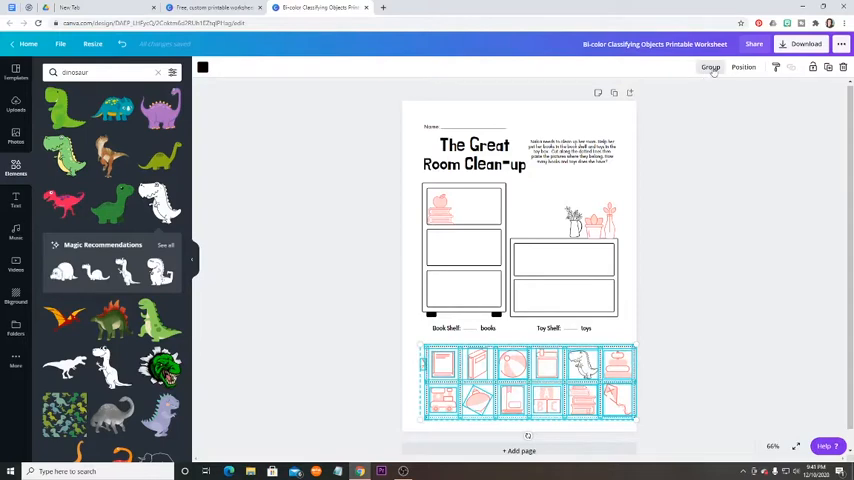
Group the bottom-row picture cards and position the plant pictures on the right-hand shelf.
left_click(710, 68)
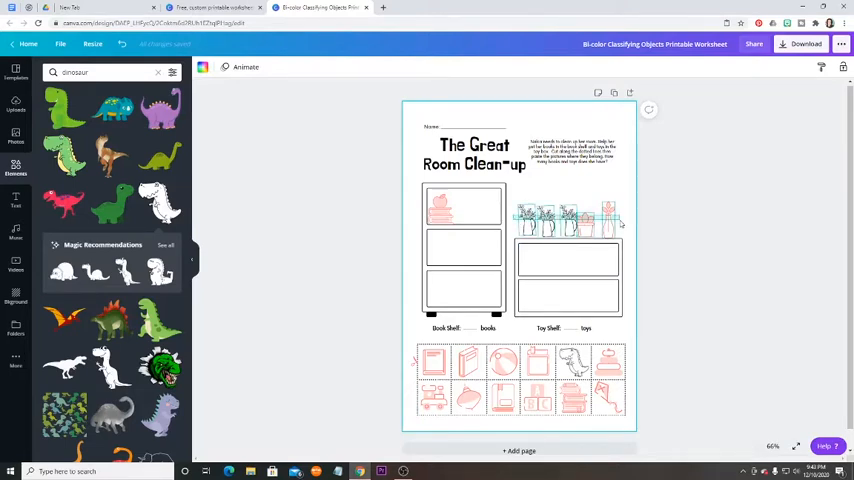
left_click(568, 218)
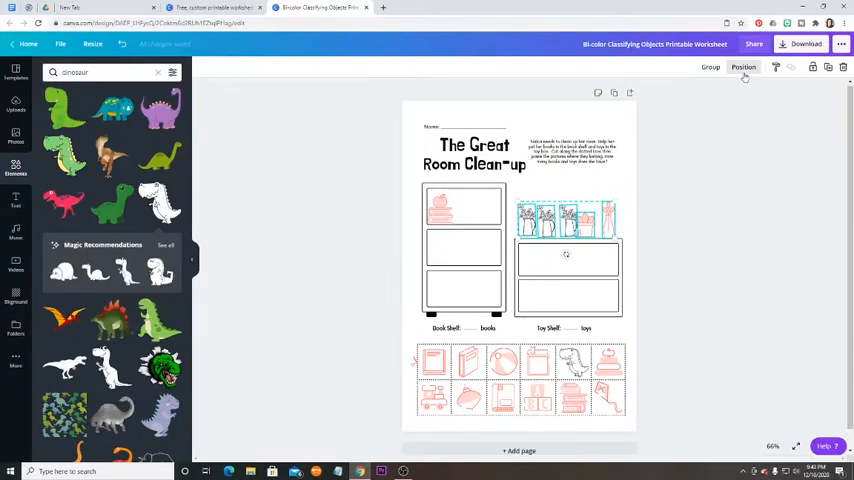
left_click(744, 68)
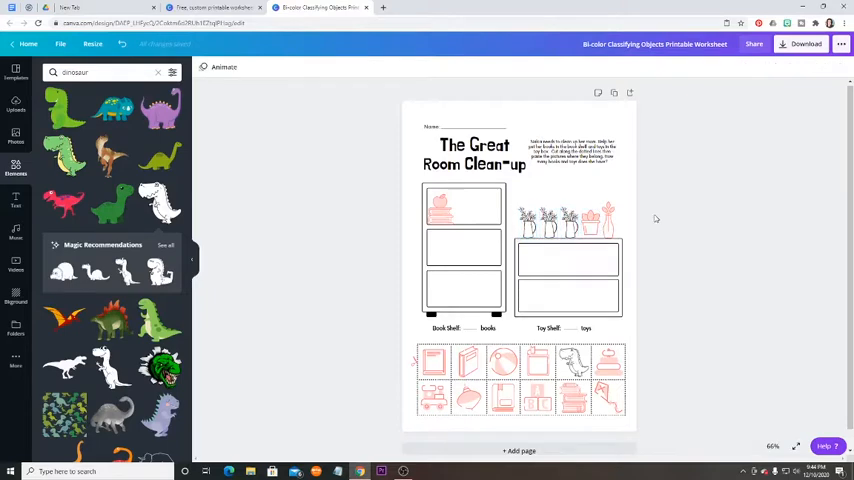
left_click(592, 222)
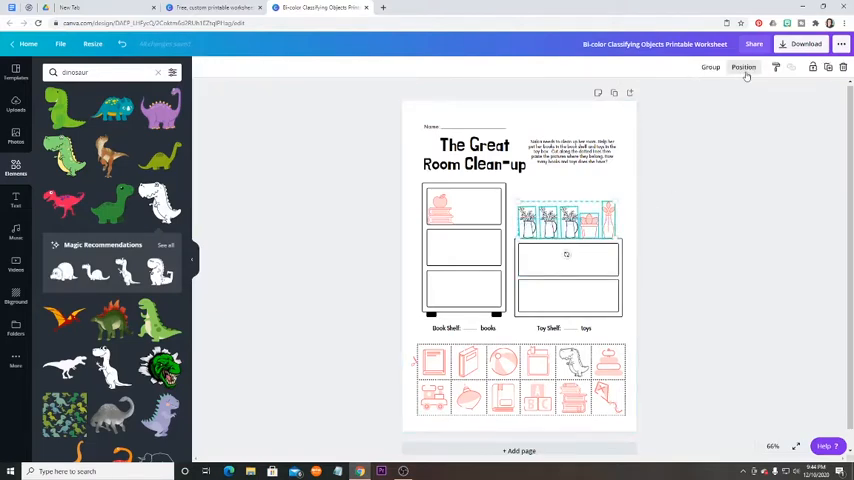
left_click(744, 68)
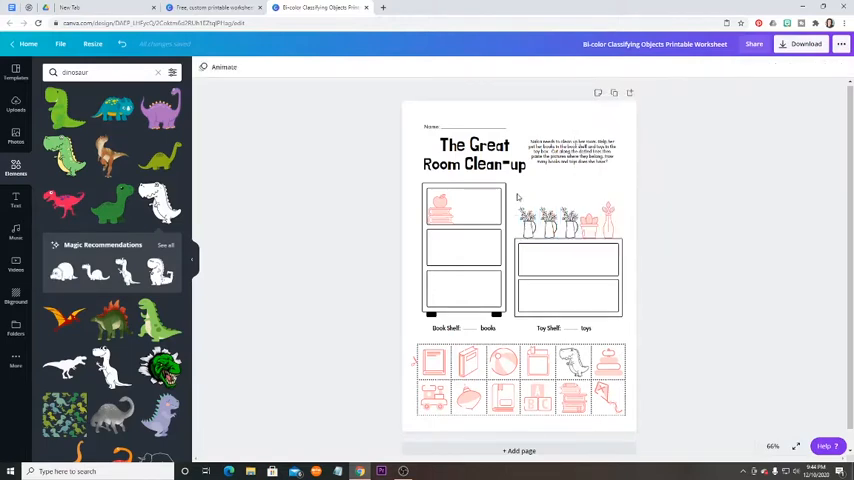
Select the right-hand shelf unit and adjust its placement with the plants on top.
left_click(568, 260)
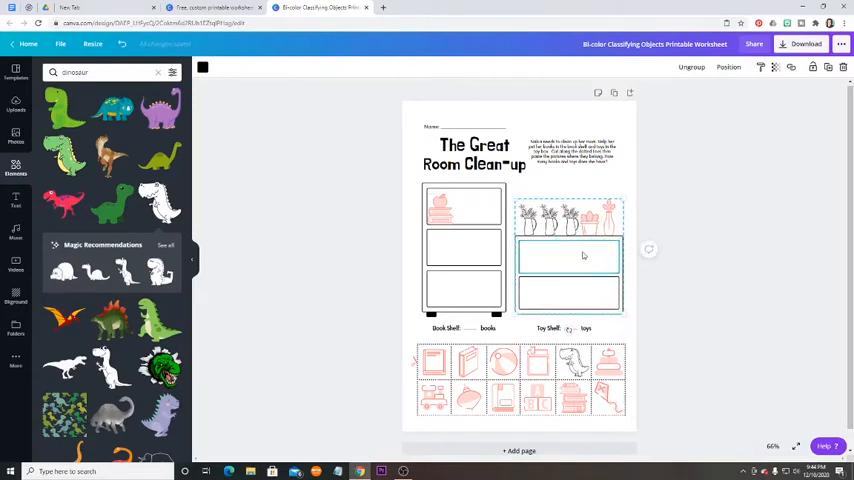
left_click(568, 258)
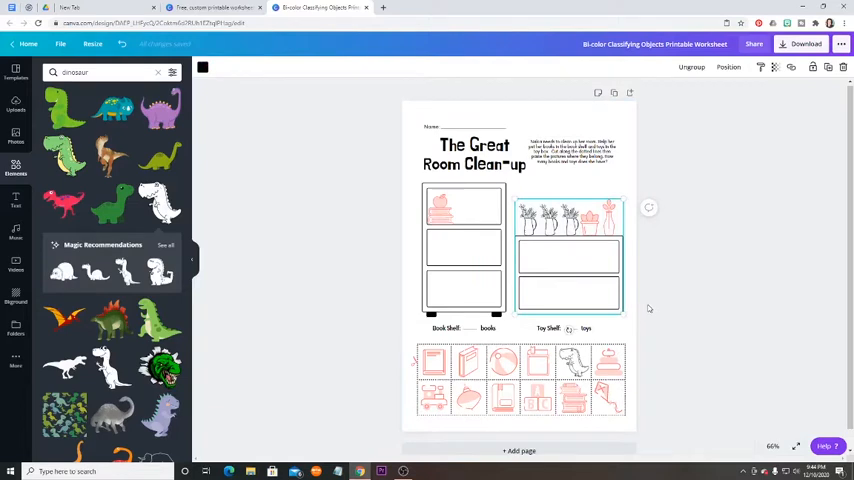
mouse_move(812, 68)
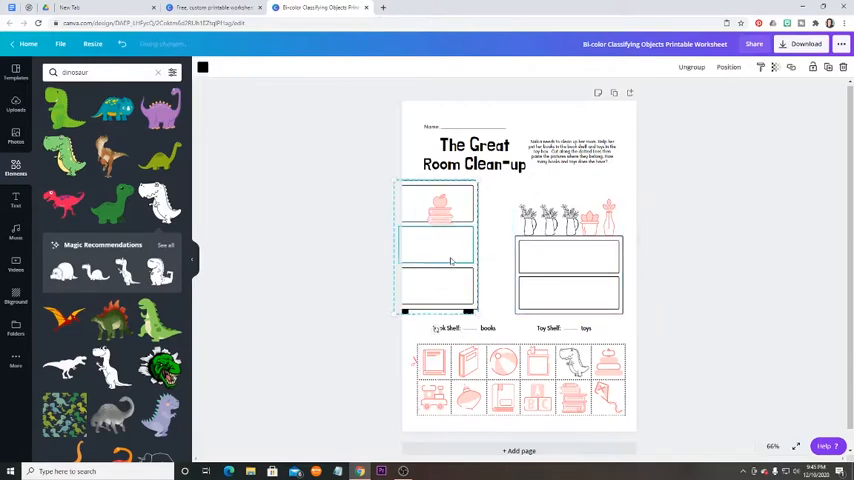
Recolour the small picture in the left shelf's top compartment to black, then search 'dinosaur'.
left_click(440, 204)
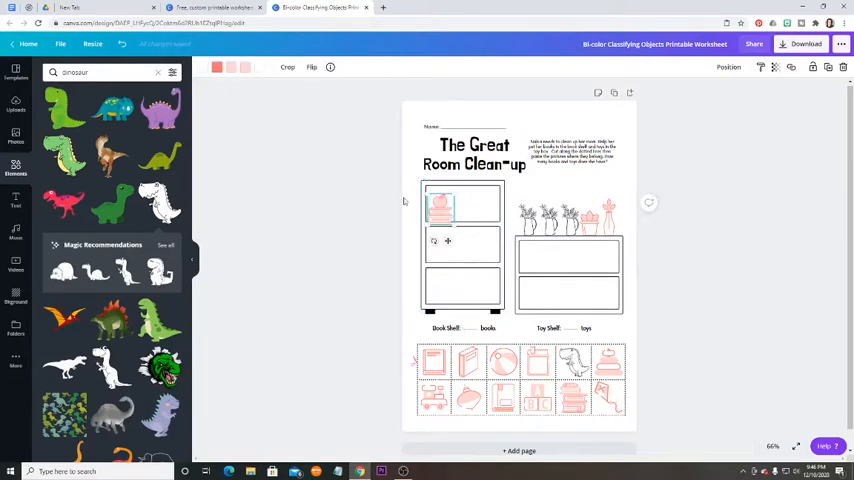
left_click(216, 68)
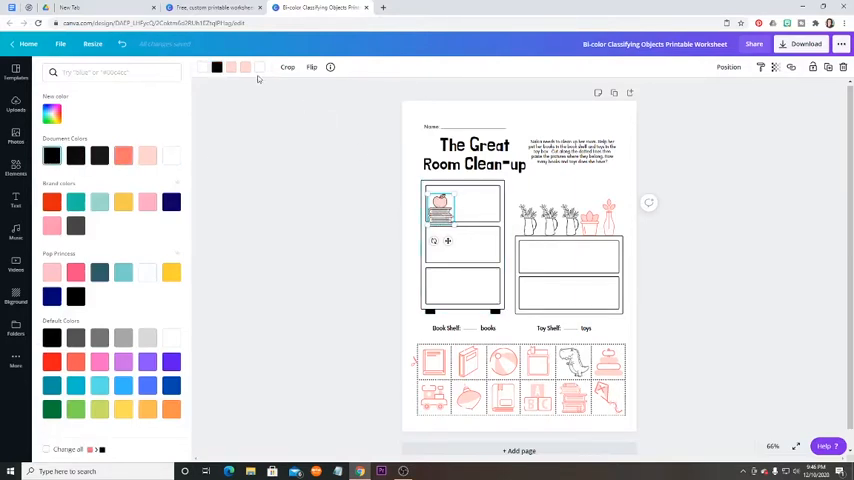
left_click(236, 68)
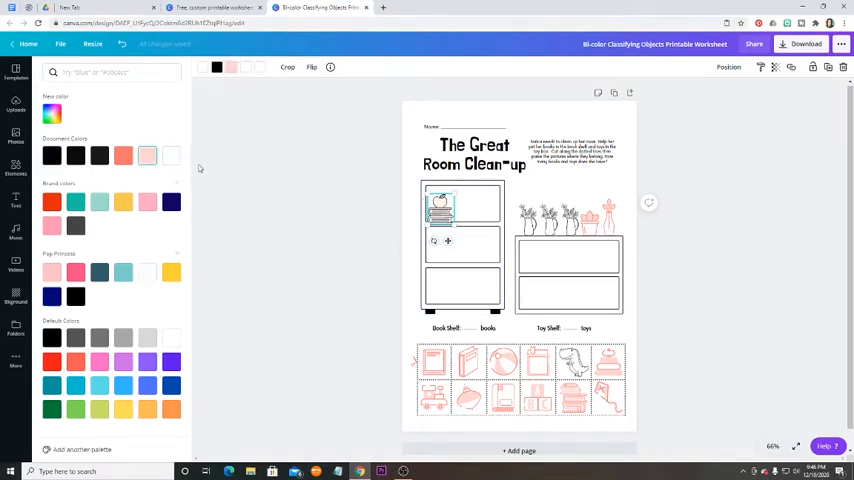
type("dinosaur")
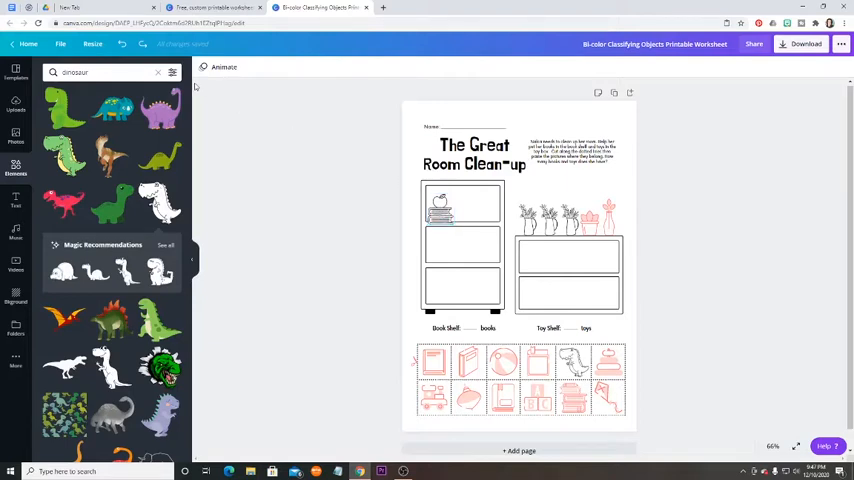
mouse_move(122, 48)
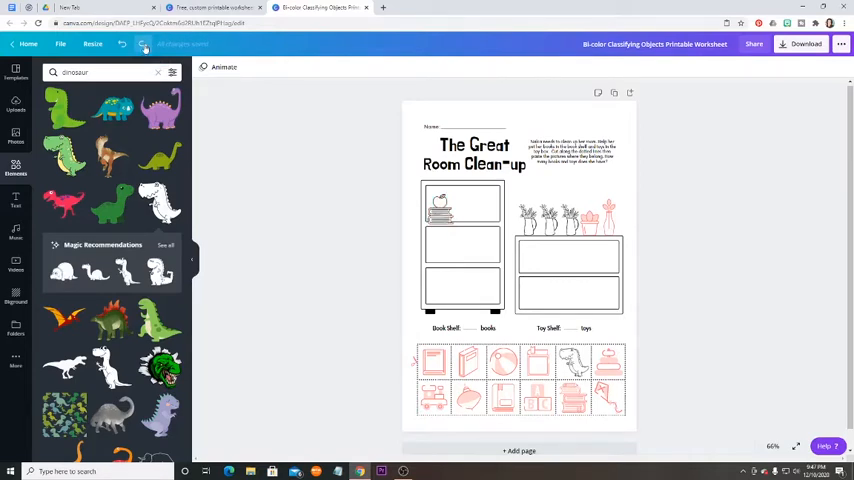
left_click(440, 208)
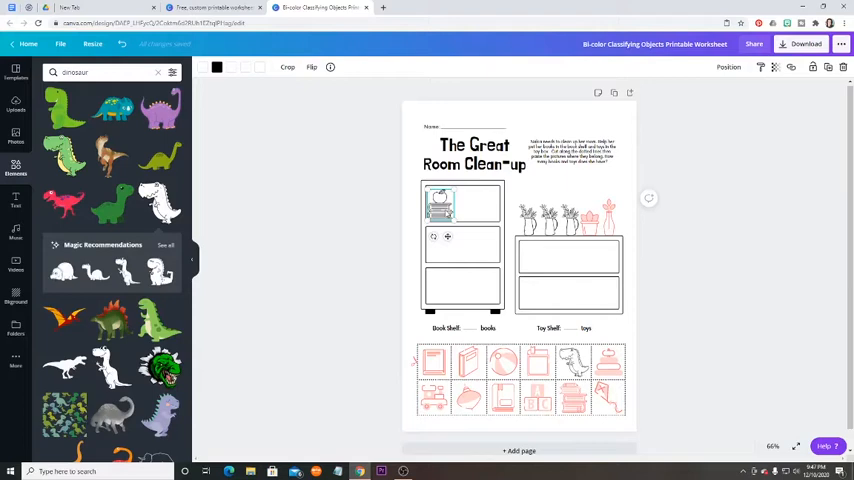
left_click(474, 156)
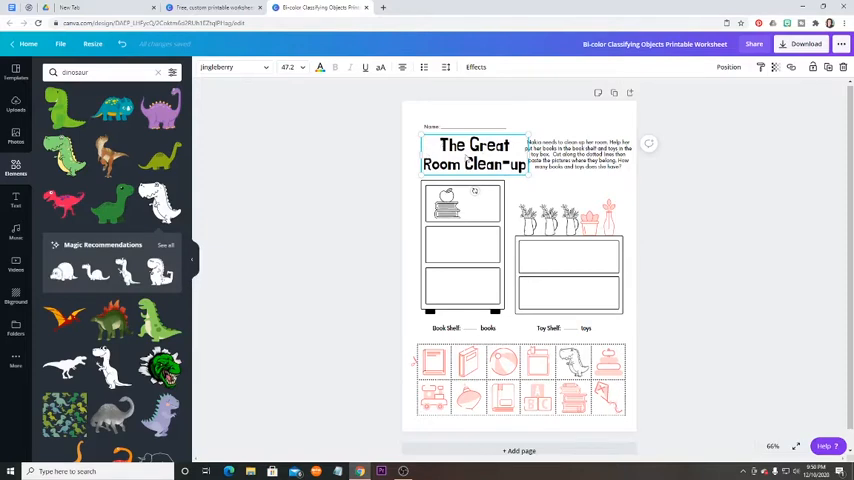
mouse_move(470, 160)
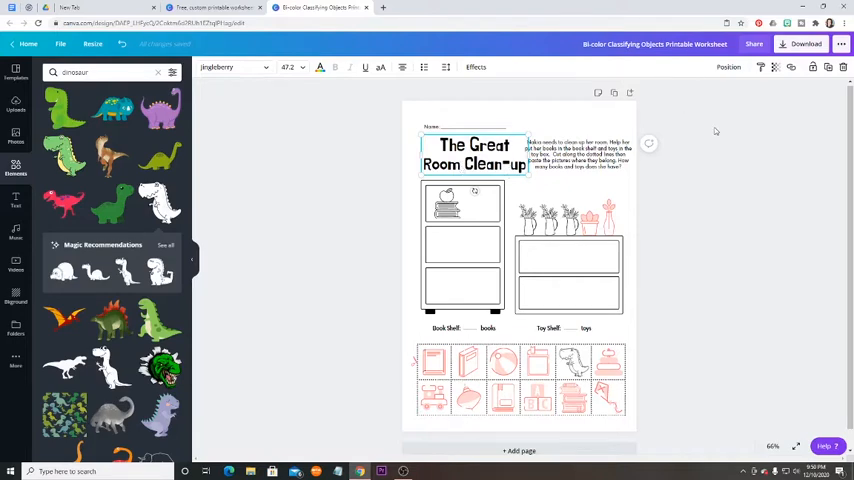
mouse_move(760, 68)
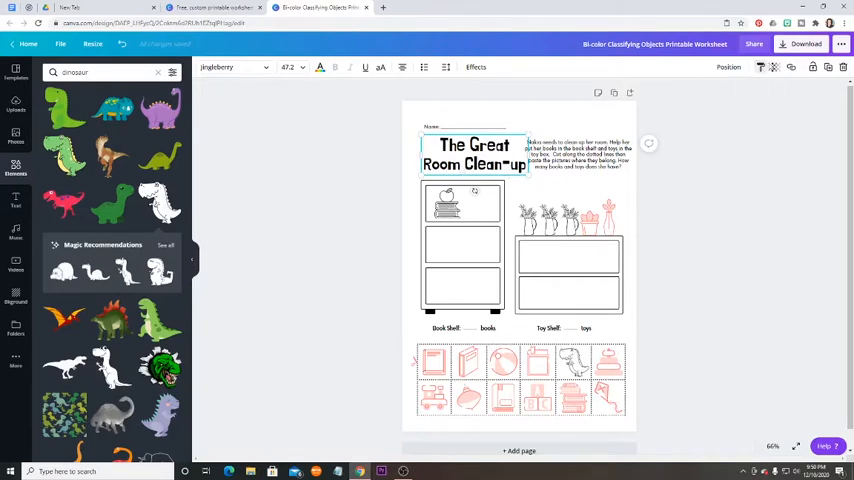
mouse_move(760, 68)
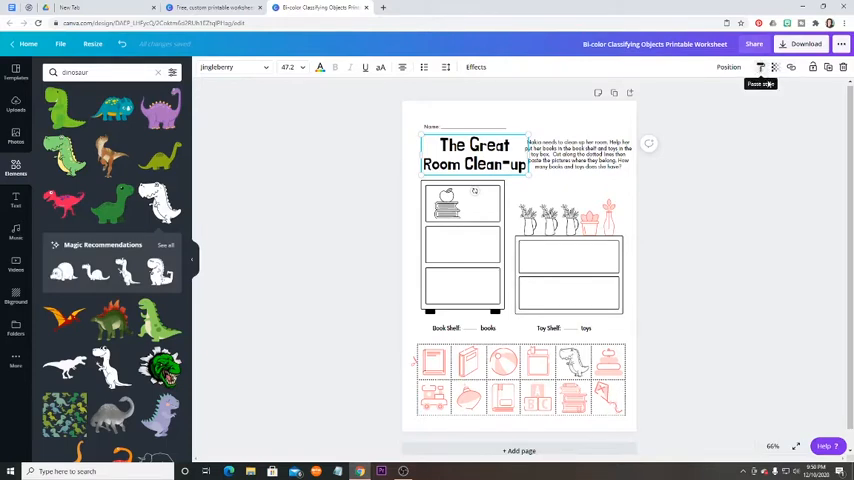
Give the enlarged instructions paragraph a pale blue background colour.
left_click(580, 158)
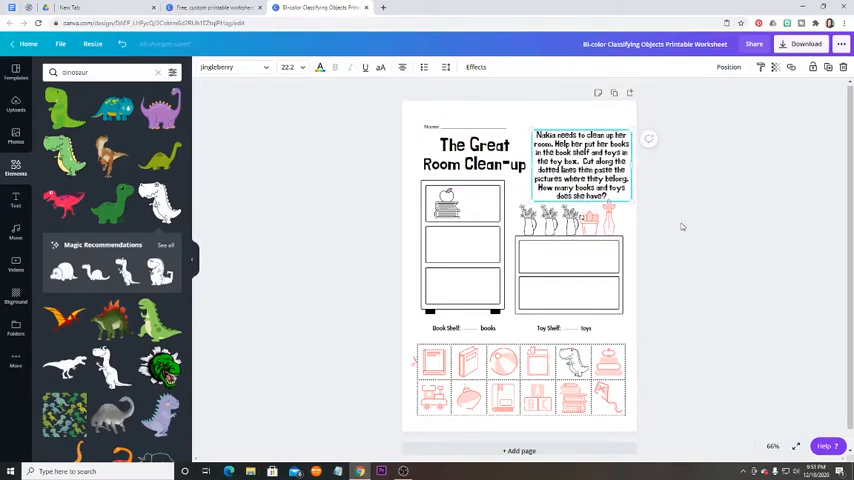
mouse_move(760, 68)
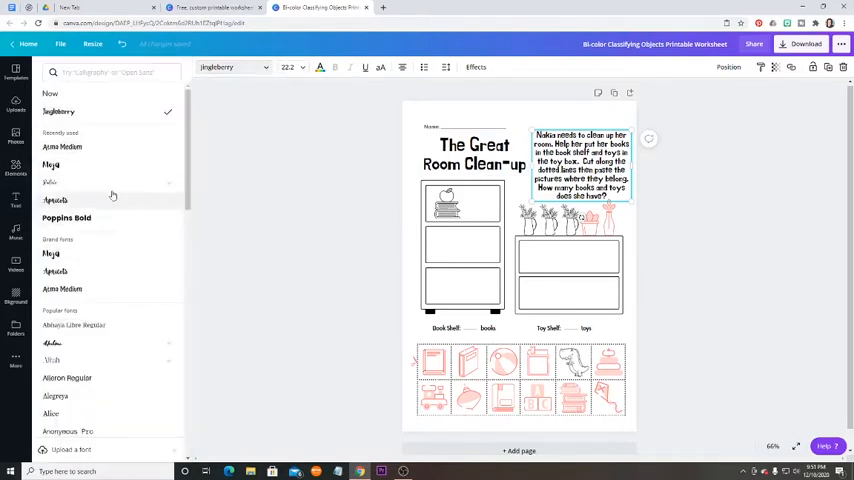
mouse_move(112, 254)
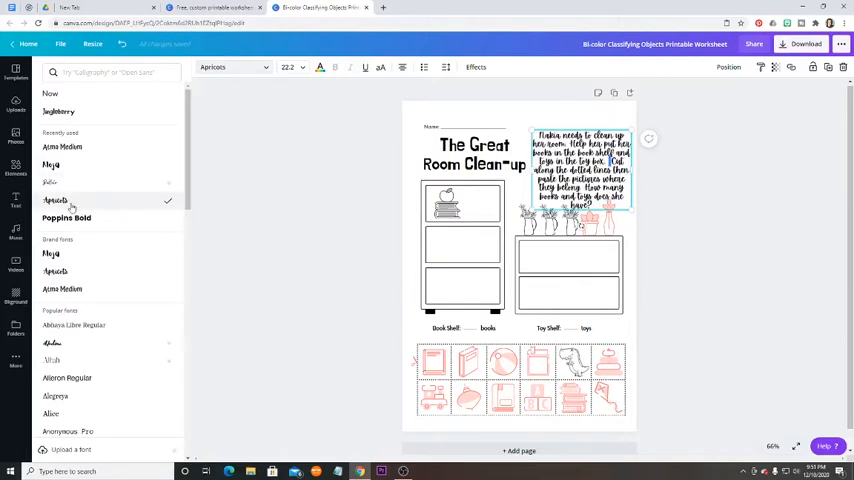
scroll("down", 3)
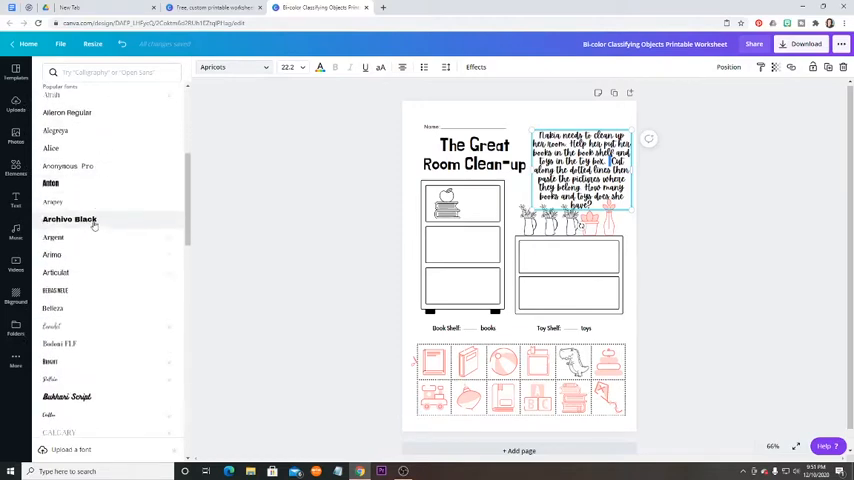
scroll("down", 3)
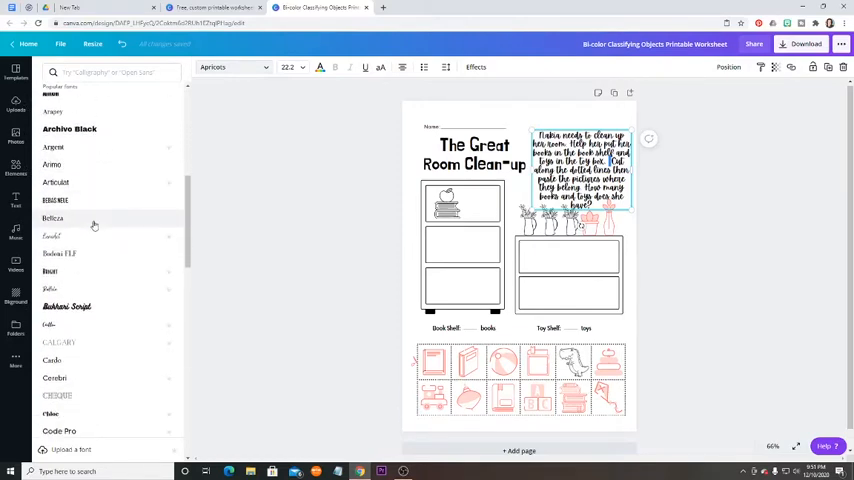
mouse_move(124, 184)
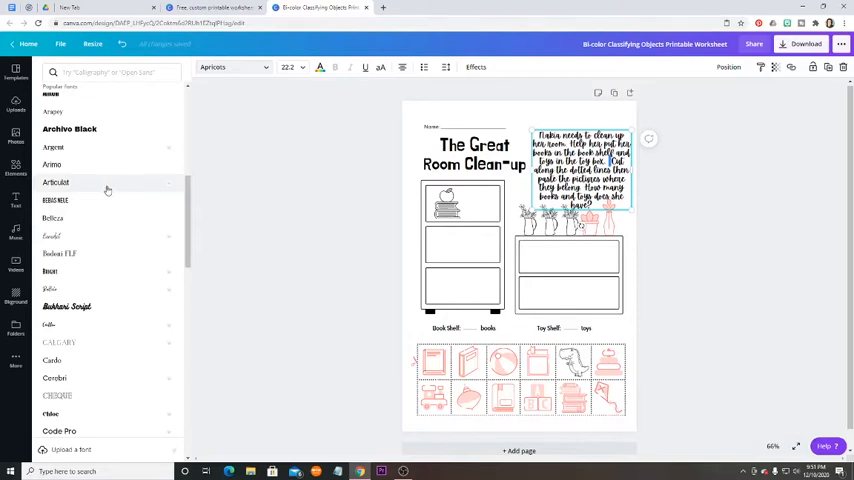
mouse_move(80, 218)
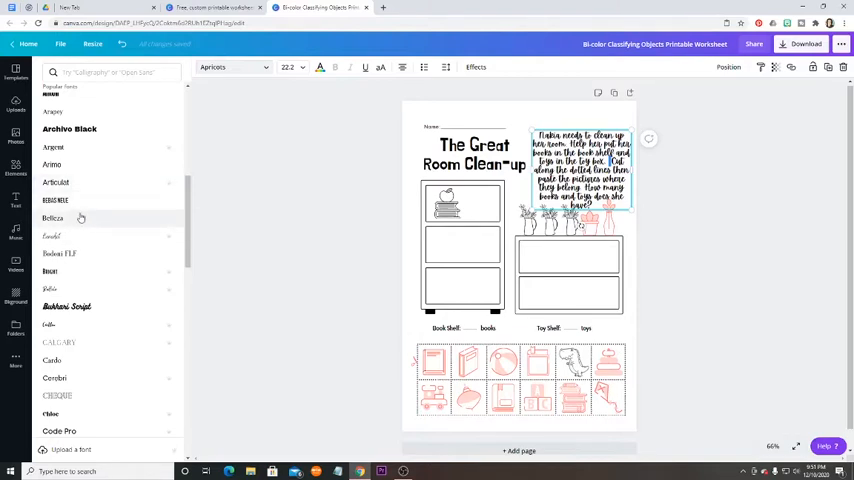
scroll("down", 3)
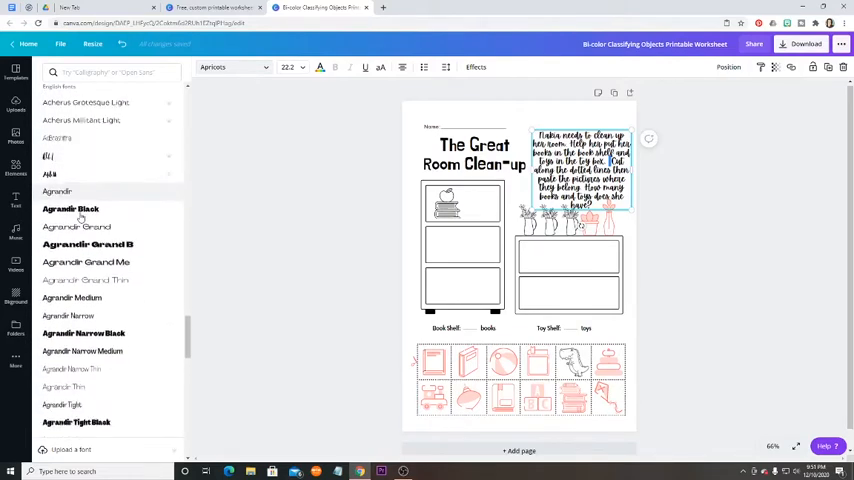
scroll("down", 3)
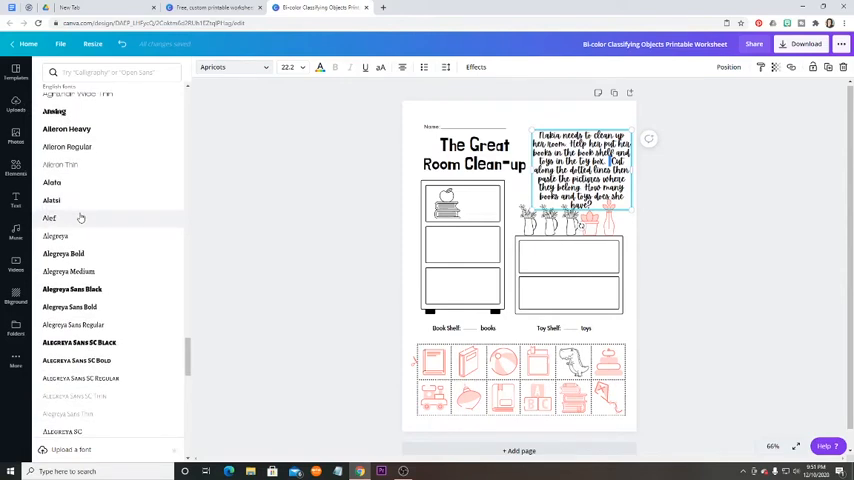
scroll("down", 3)
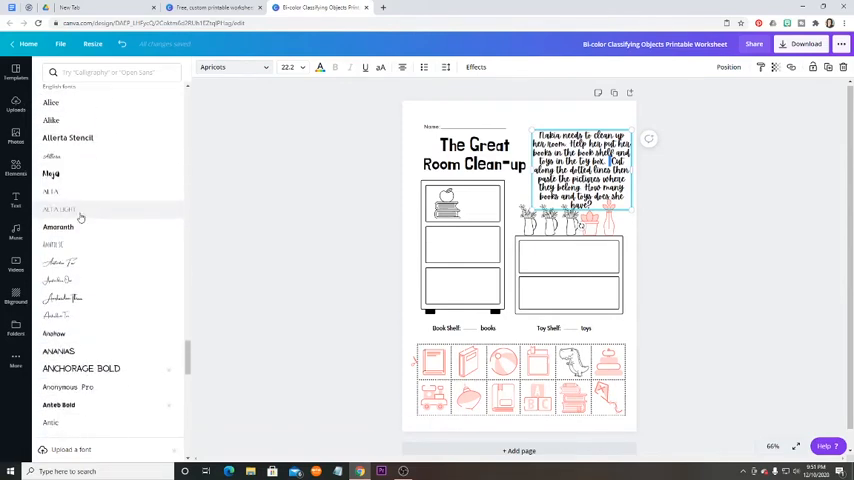
mouse_move(90, 210)
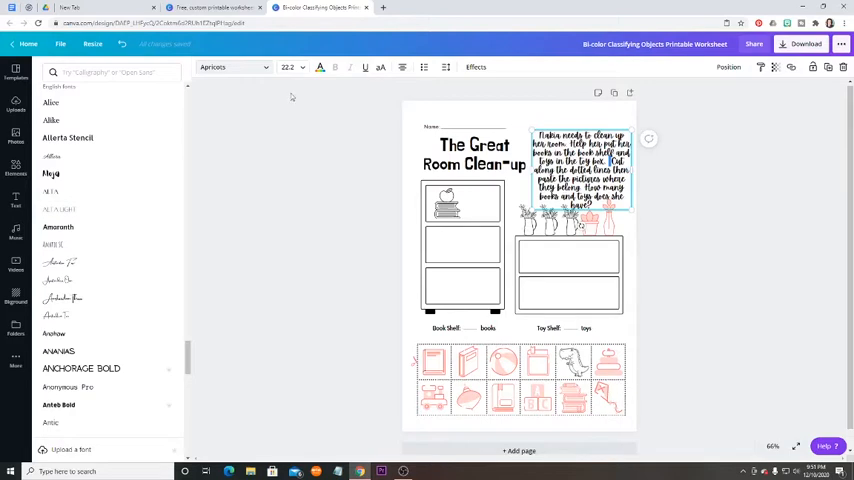
Set a new font size for the instruction paragraph and widen its line spacing.
left_click(288, 68)
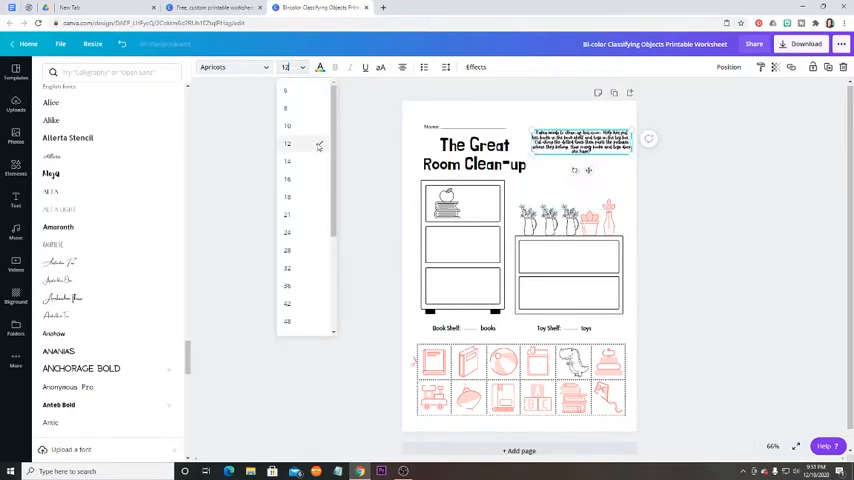
left_click(288, 232)
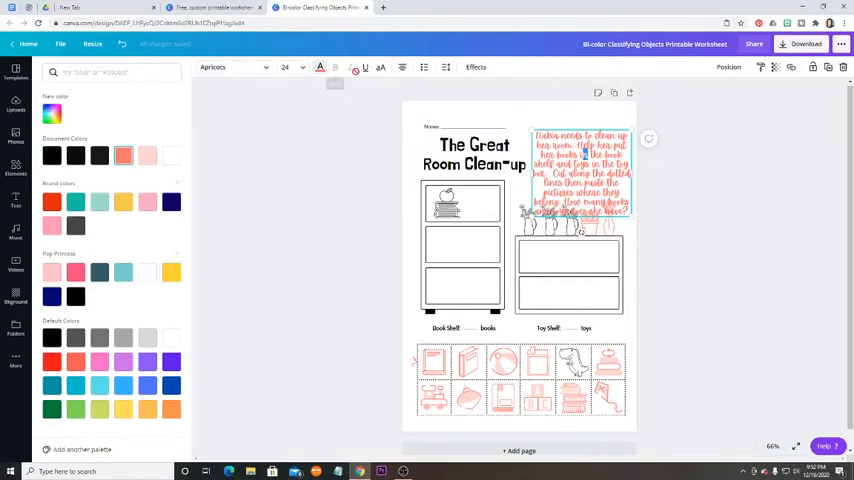
mouse_move(380, 68)
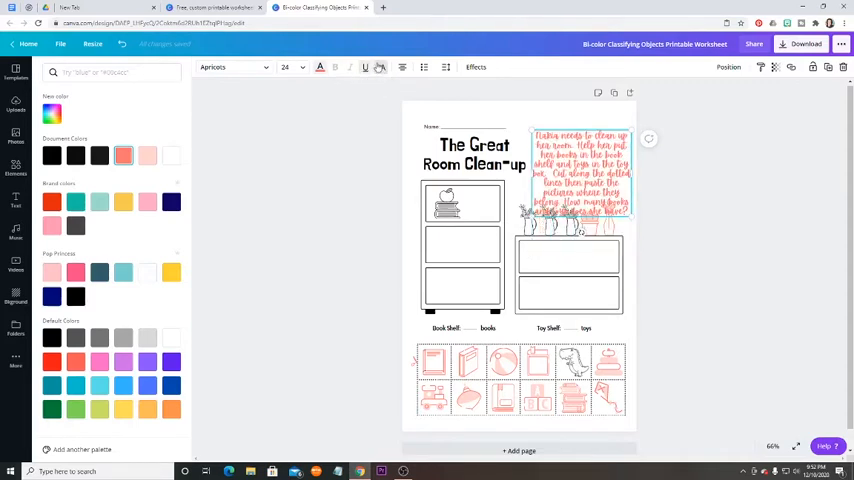
left_click(404, 68)
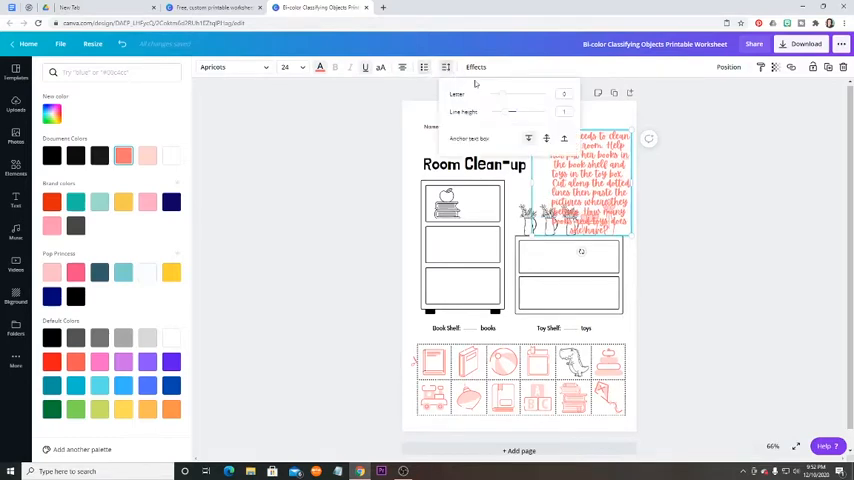
left_click_drag(510, 94, 564, 94)
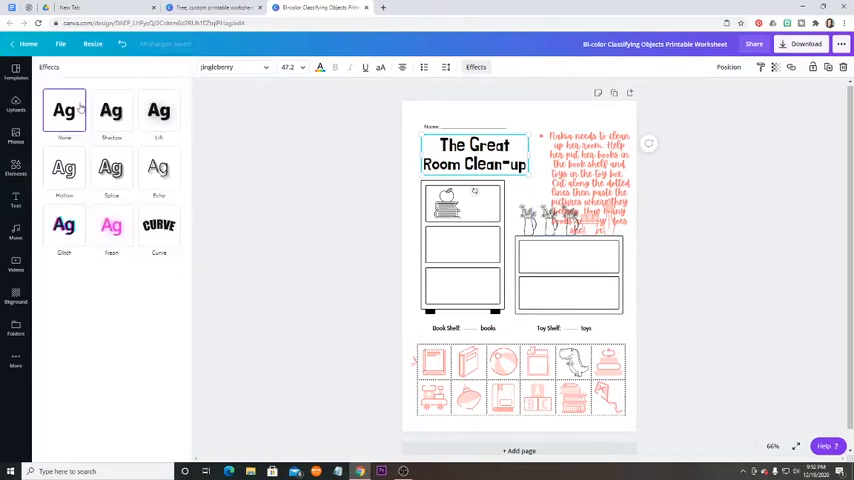
left_click(112, 110)
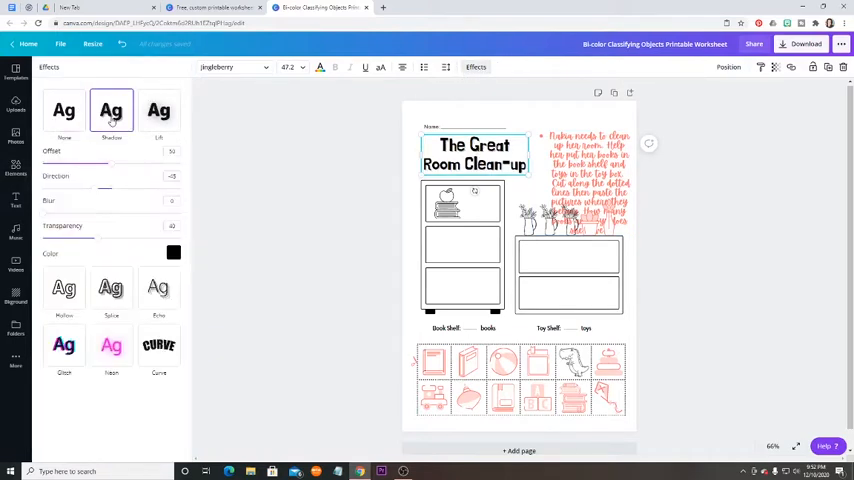
left_click(158, 110)
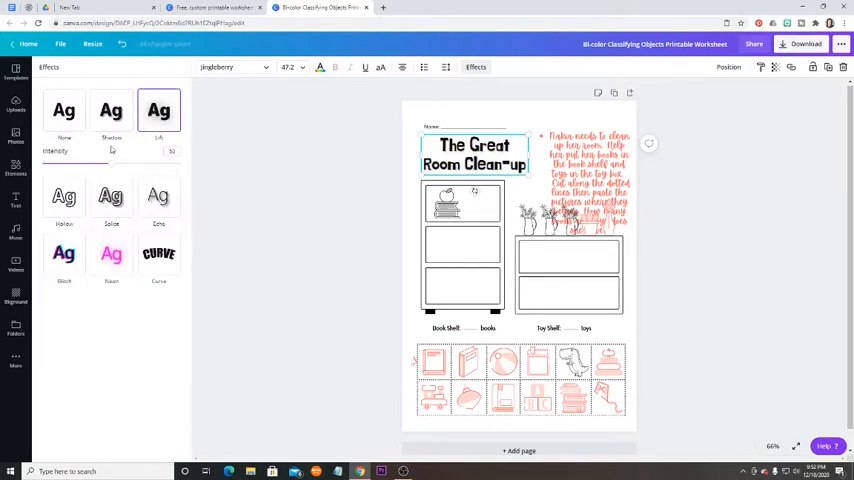
left_click(112, 170)
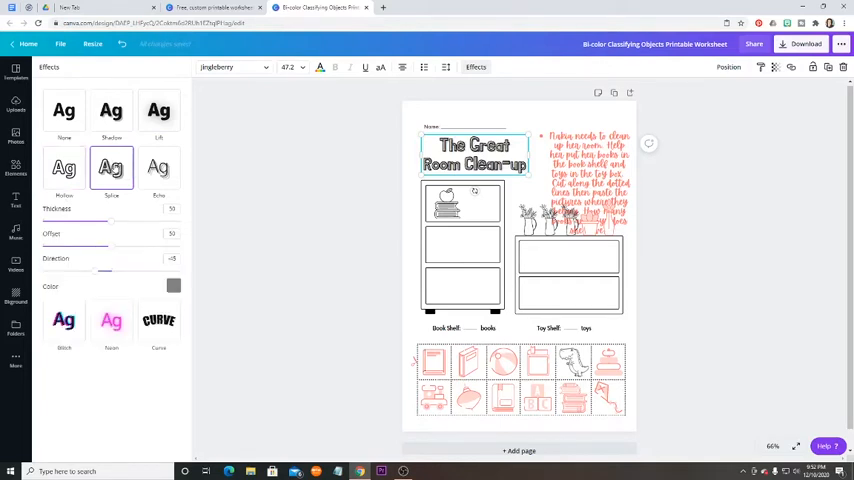
left_click(158, 168)
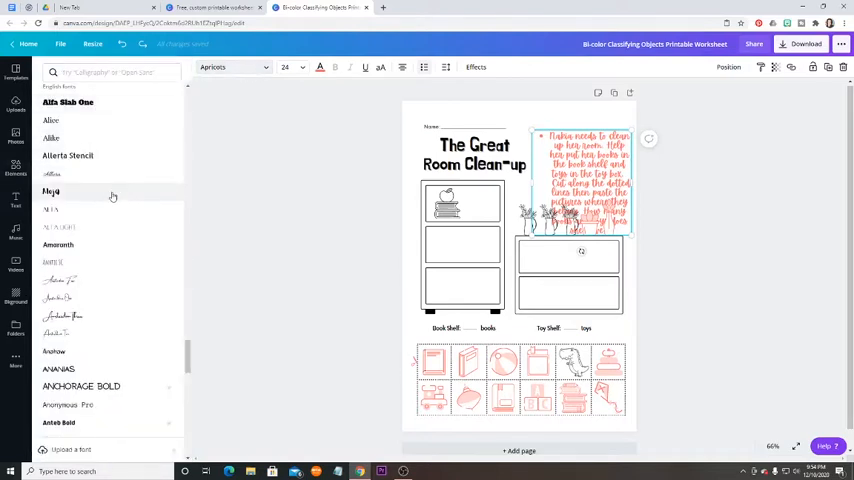
Choose a bolder black font for the paragraph and search elements for 'dinosaur'.
left_click(56, 192)
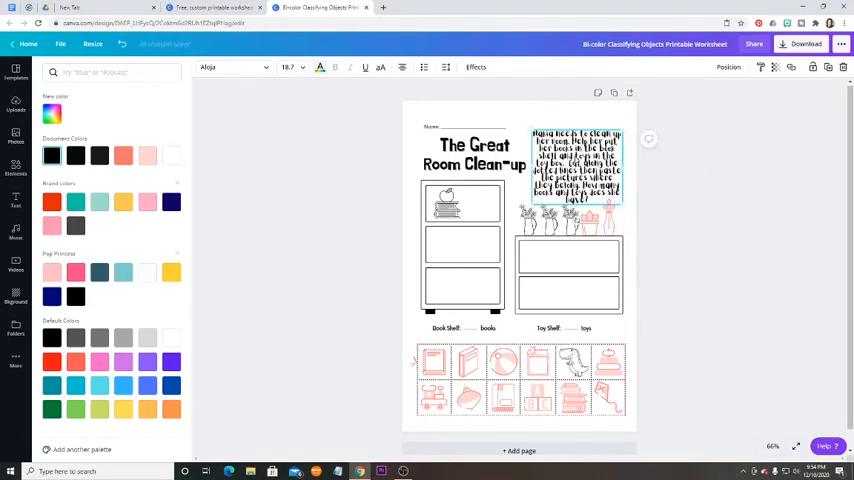
type("dinosaur")
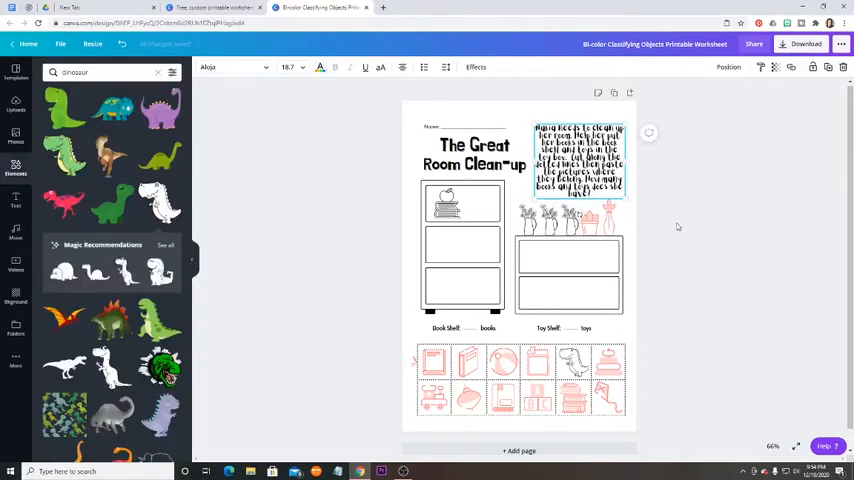
mouse_move(660, 328)
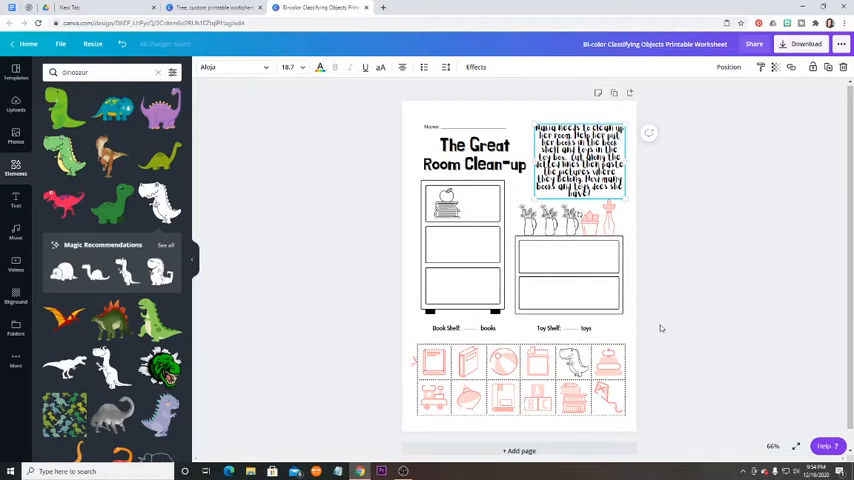
mouse_move(670, 320)
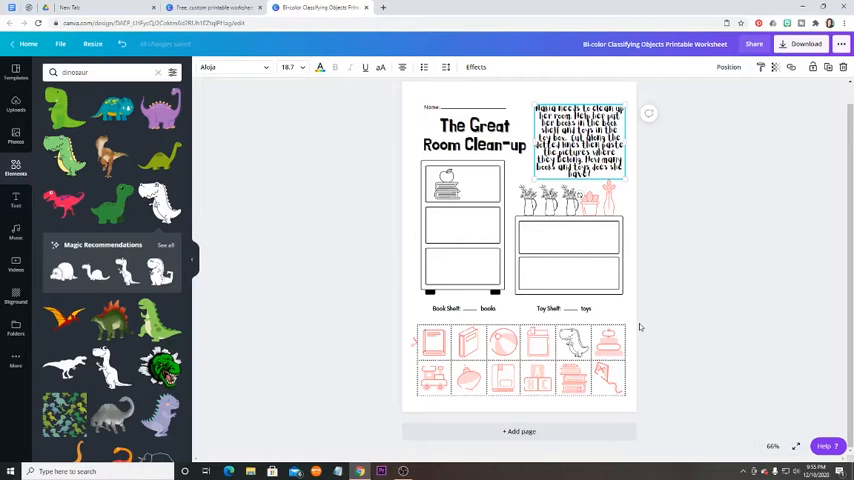
mouse_move(706, 330)
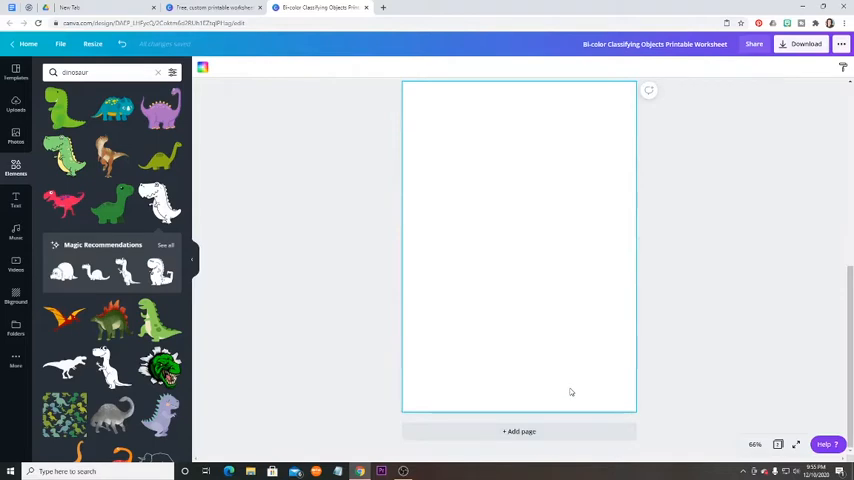
mouse_move(496, 220)
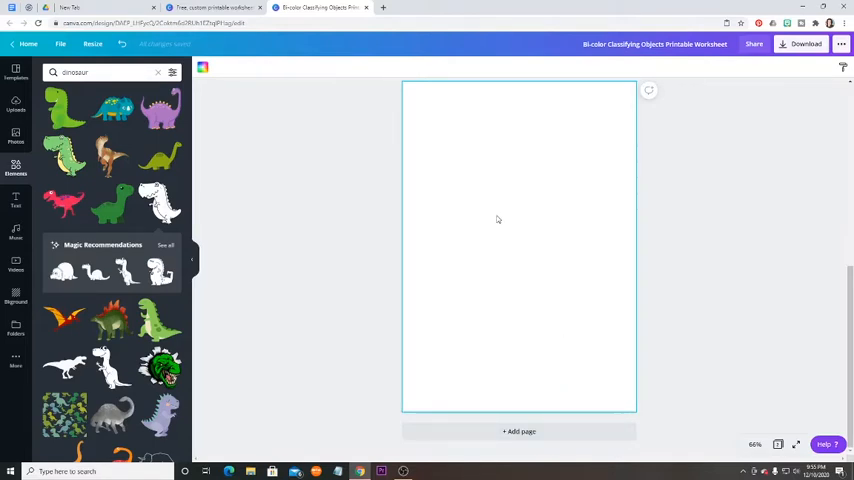
Scroll through the pages to review the duplicated worksheet page.
scroll("down", 3)
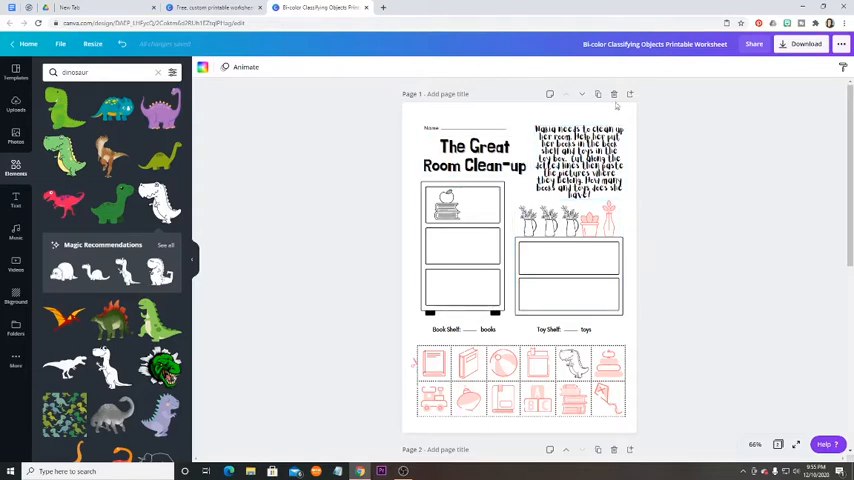
mouse_move(598, 94)
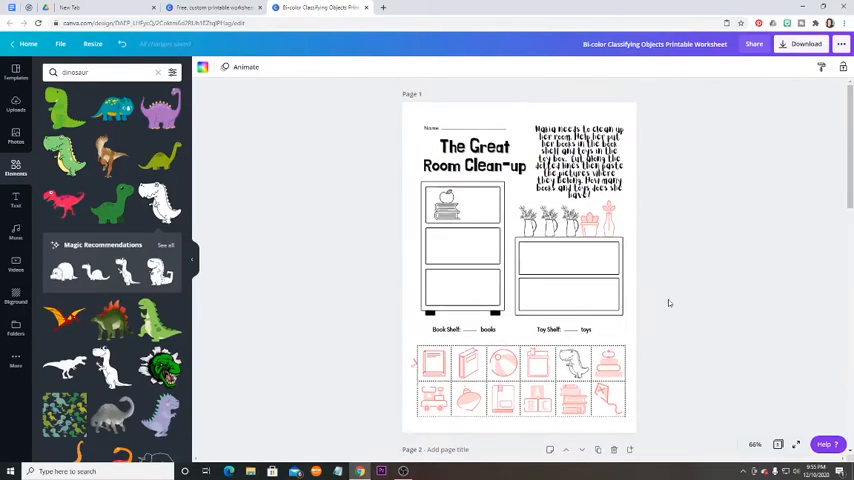
scroll("down", 3)
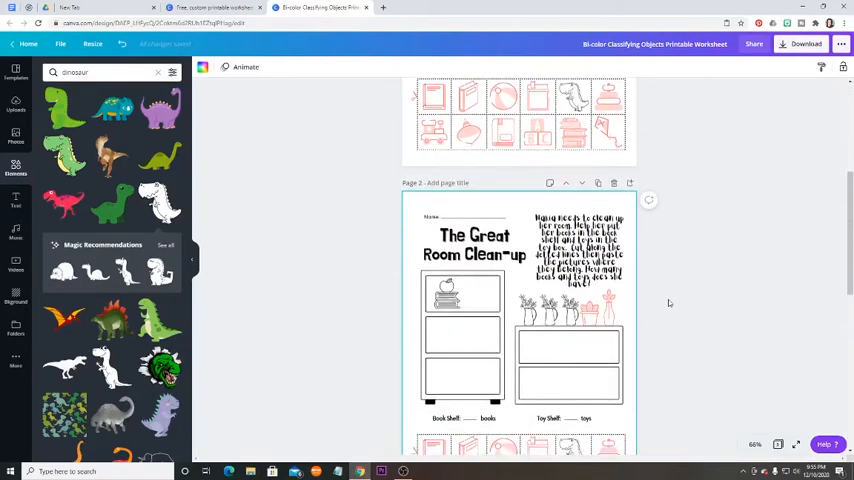
scroll("down", 3)
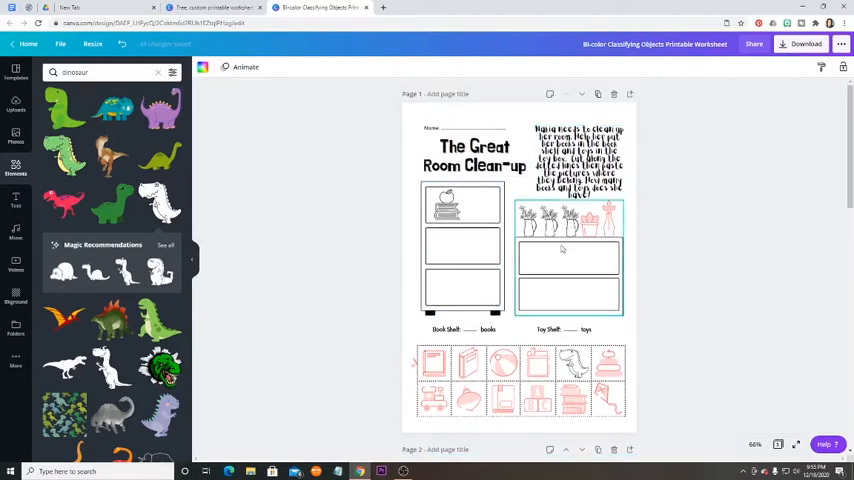
scroll("down", 3)
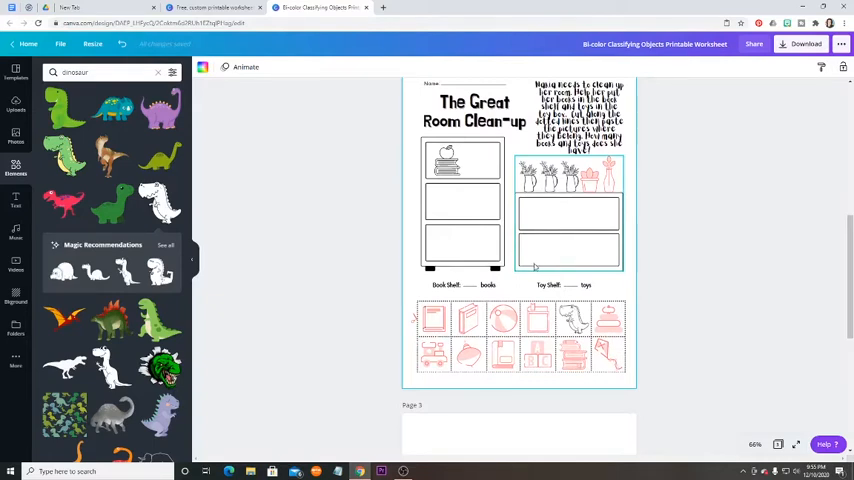
left_click(568, 216)
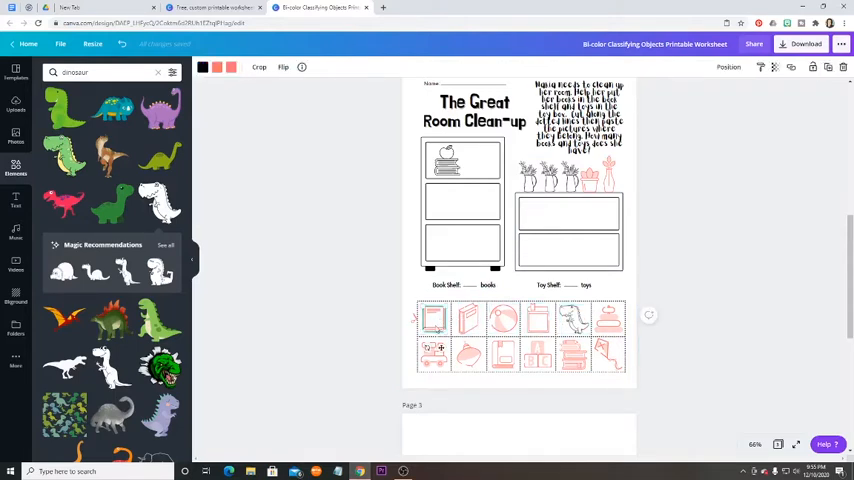
left_click(434, 320)
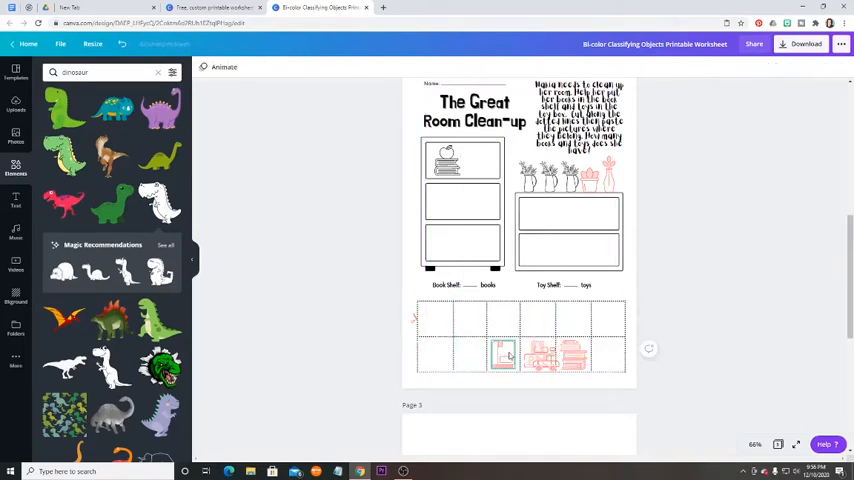
left_click(536, 356)
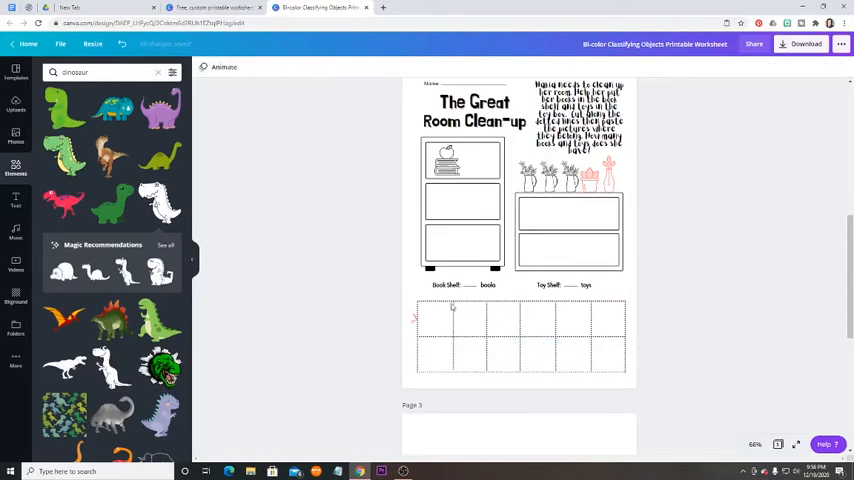
left_click(456, 330)
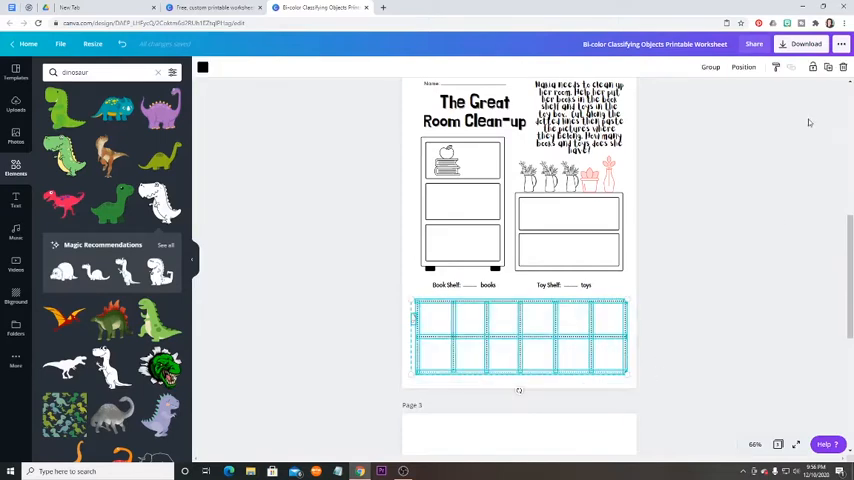
left_click(518, 338)
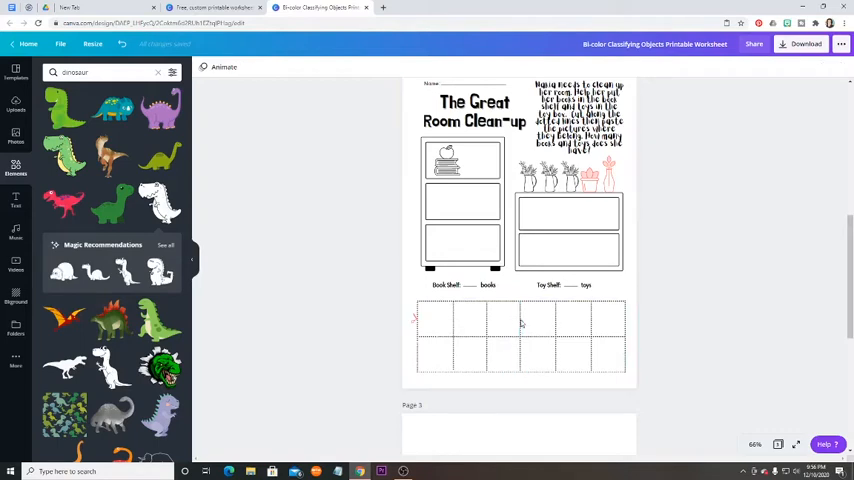
left_click(520, 336)
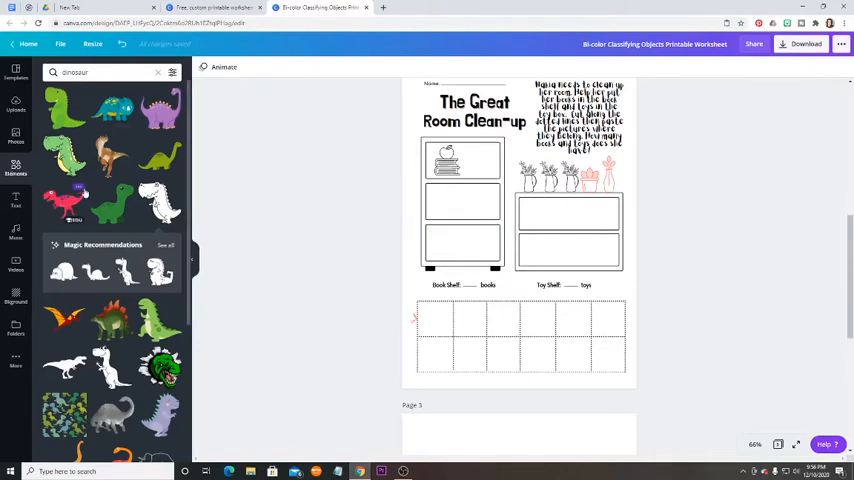
Relabel the shelf captions as 'Big' and 'Small' and place a picture in the first grid box.
left_click(462, 284)
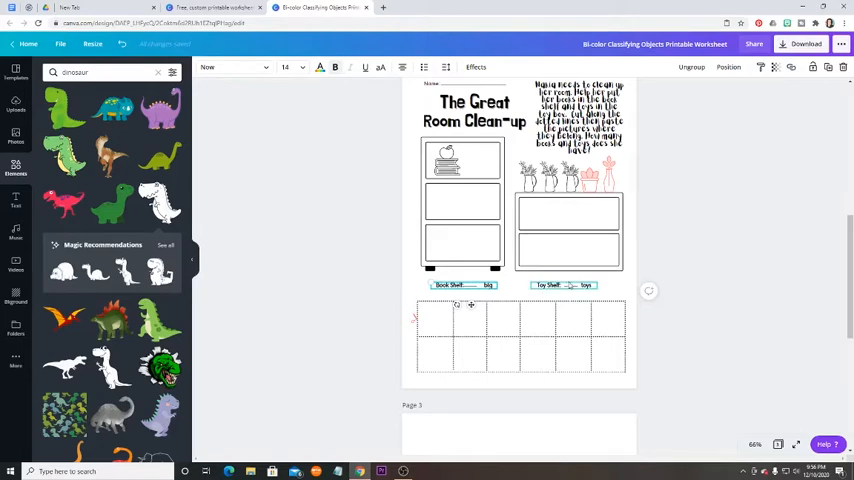
left_click(564, 284)
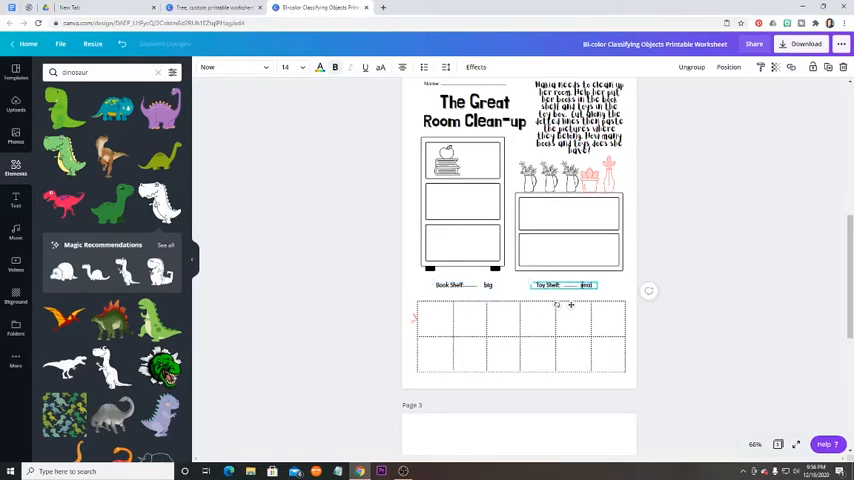
type("small")
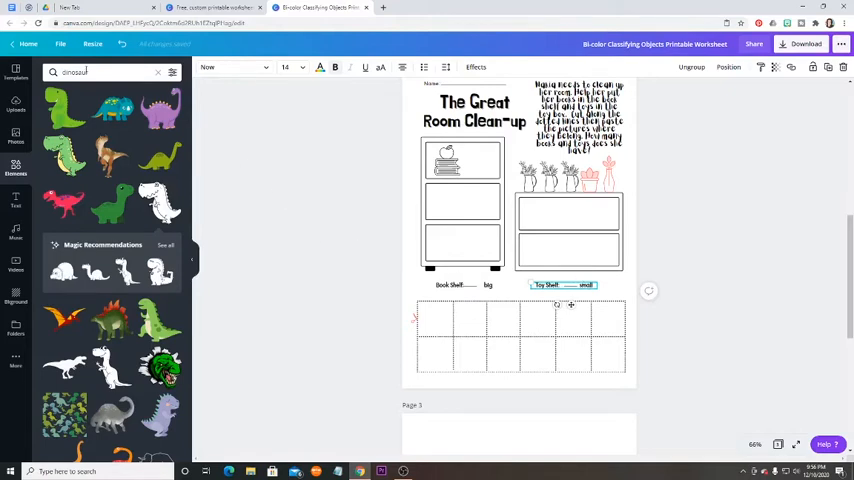
mouse_move(200, 228)
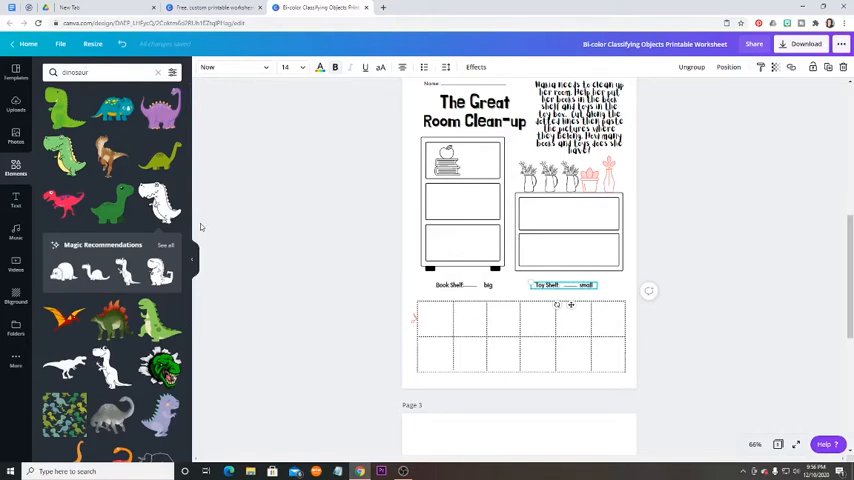
left_click(520, 224)
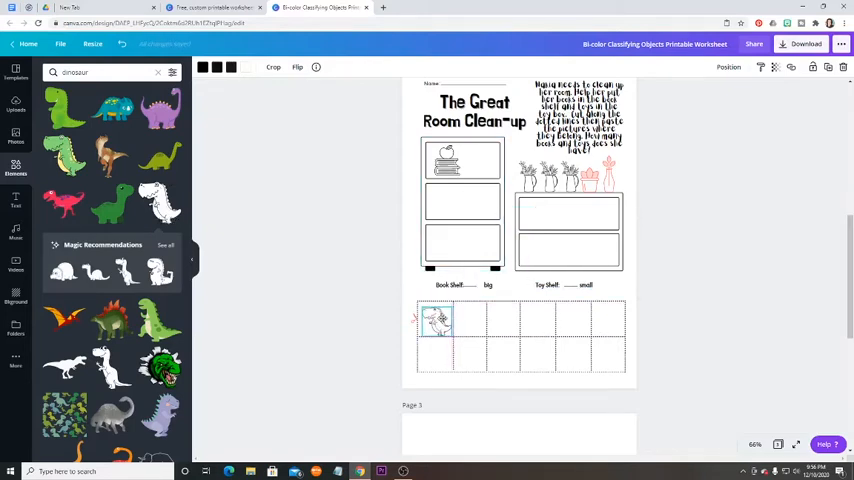
Search 'elephant' and 'mouse' graphics and add them to grid cells two and three.
left_click(436, 320)
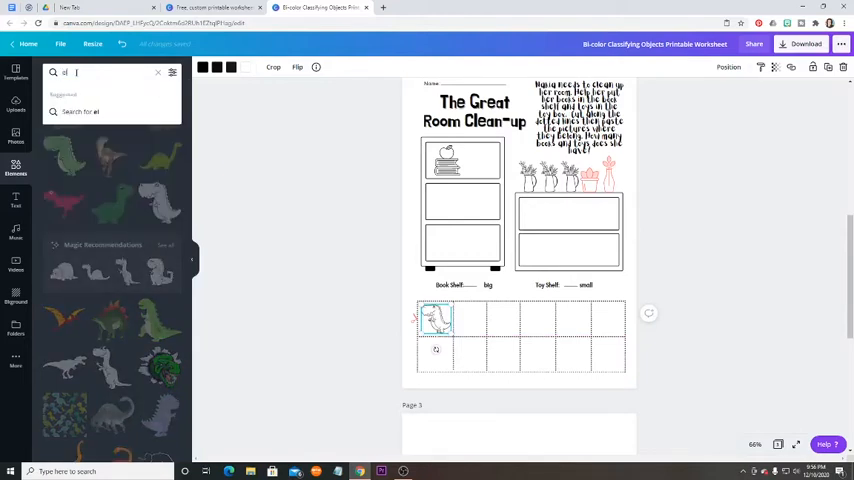
type("elephant")
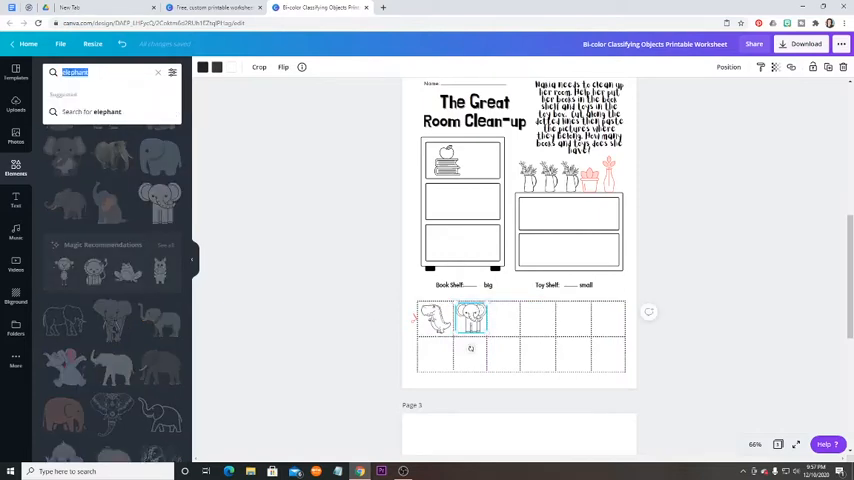
type("mouse")
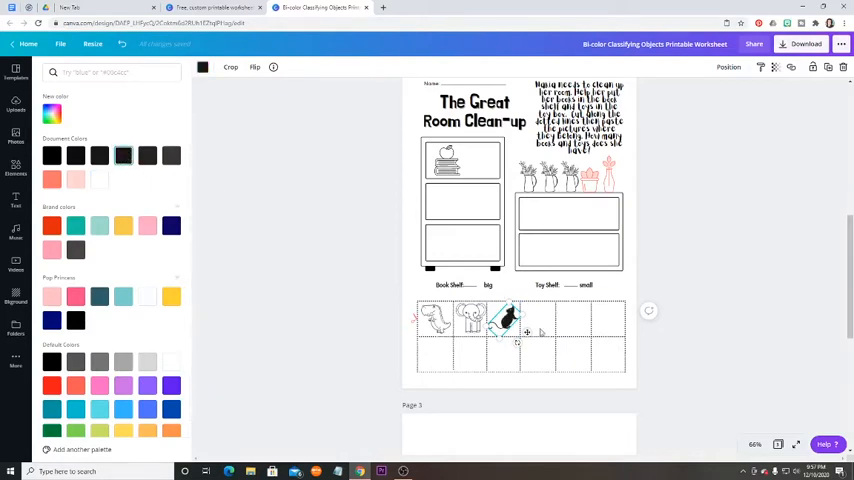
type("mouse")
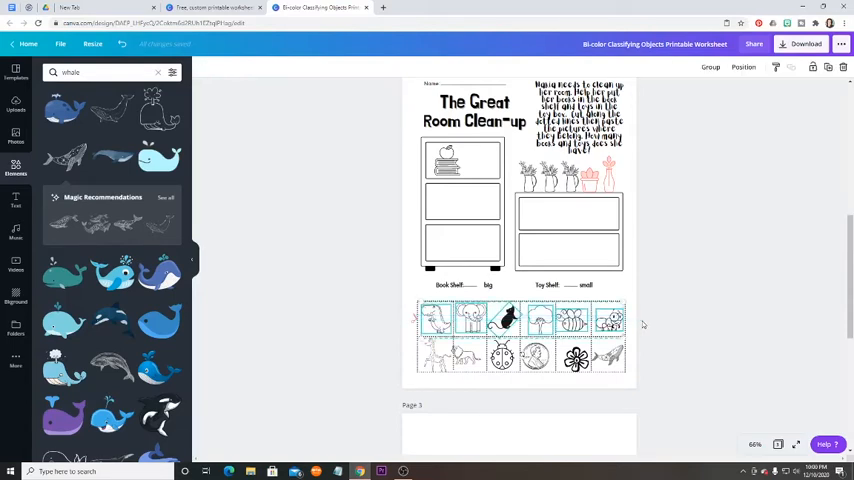
Place the last pictures into the remaining grid cells and name the design 'Sorting Worksheet'.
left_click(744, 68)
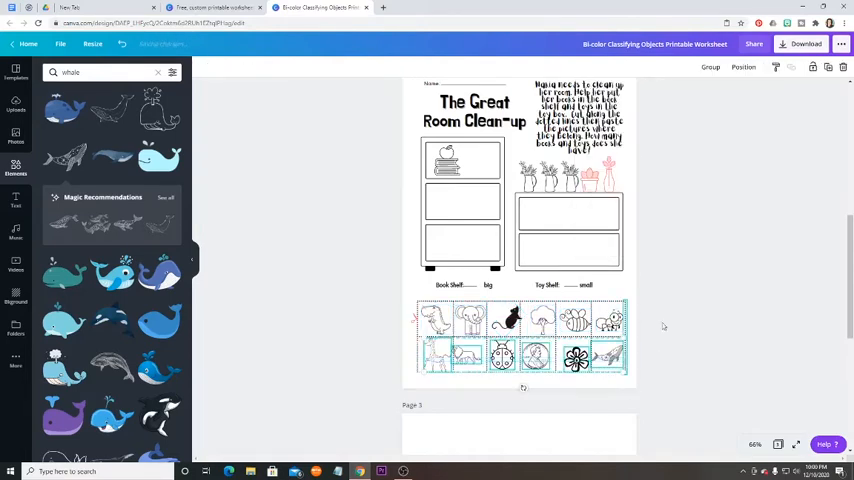
left_click(744, 68)
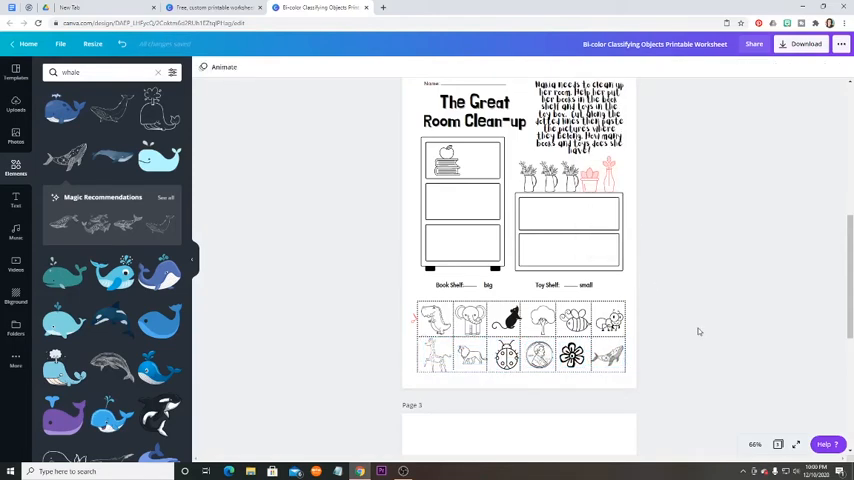
left_click(506, 356)
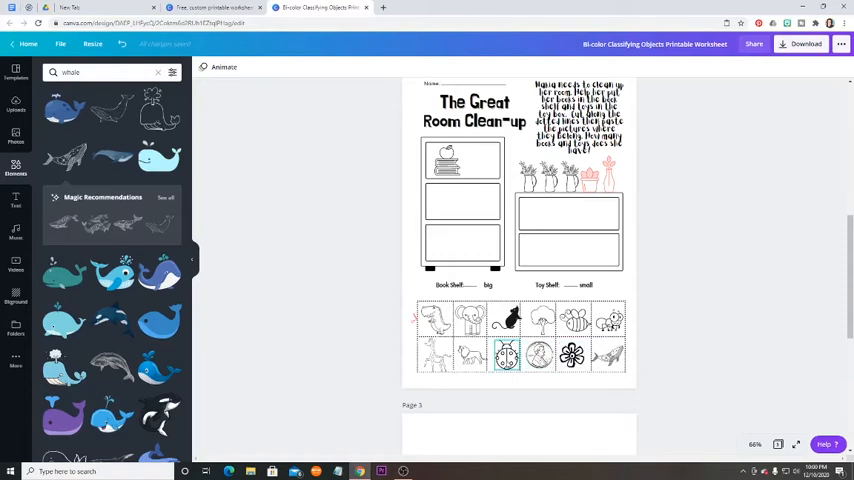
left_click(504, 356)
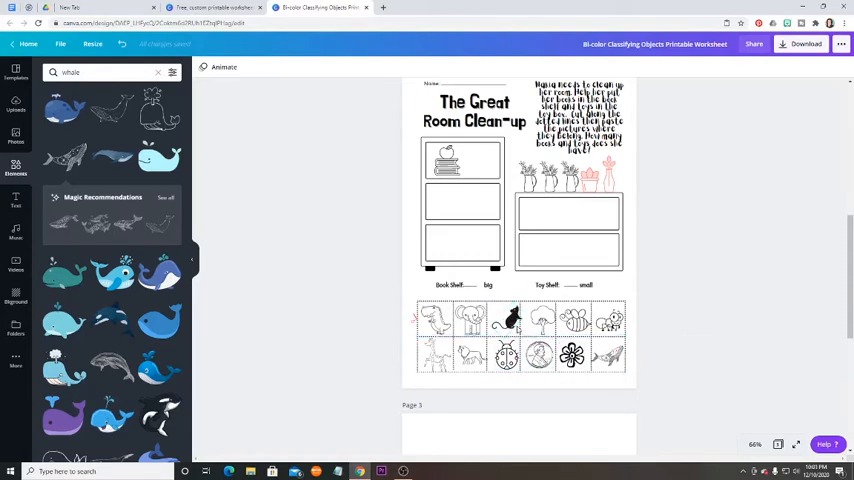
left_click(508, 320)
type("Sorting")
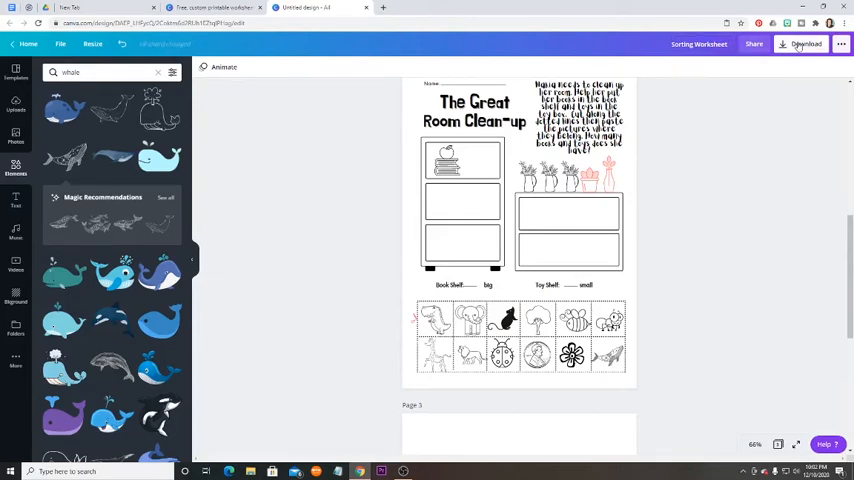
Show the download options for the 'Sorting Worksheet' design.
left_click(804, 44)
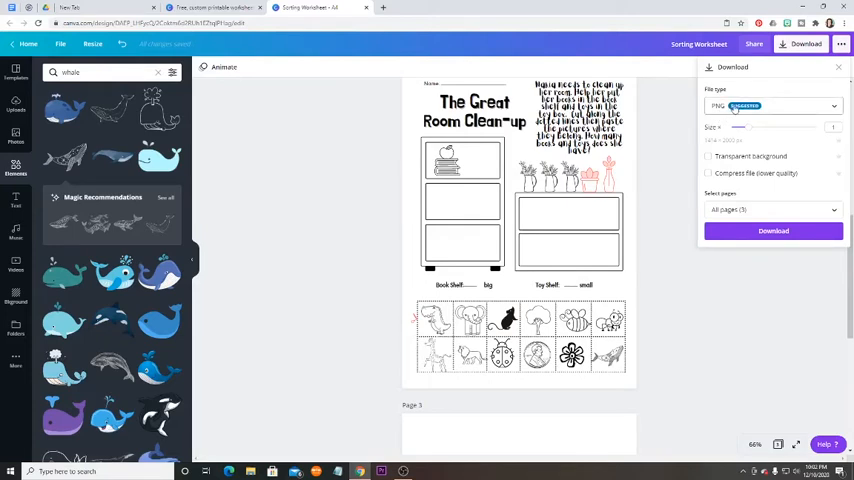
Choose PDF Standard as the download file type.
left_click(770, 106)
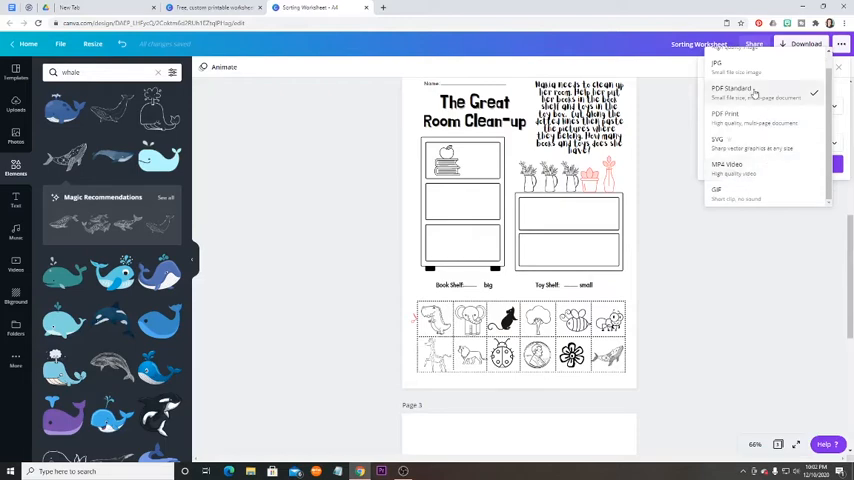
left_click(756, 90)
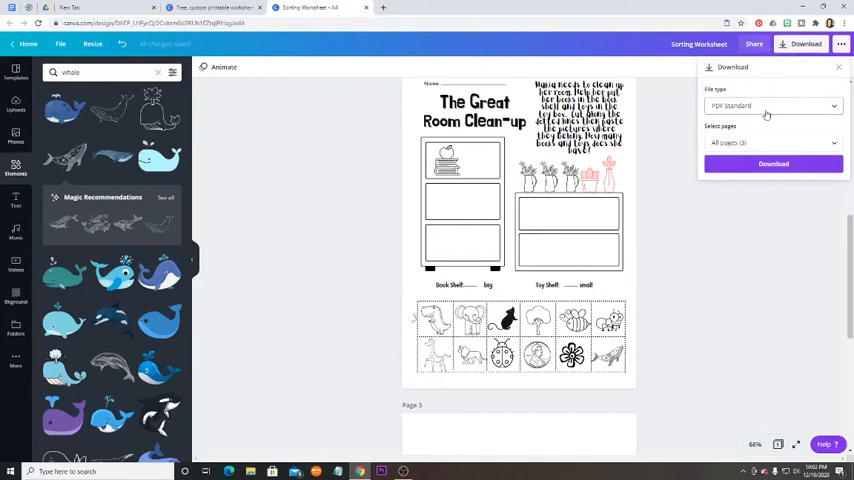
mouse_move(738, 140)
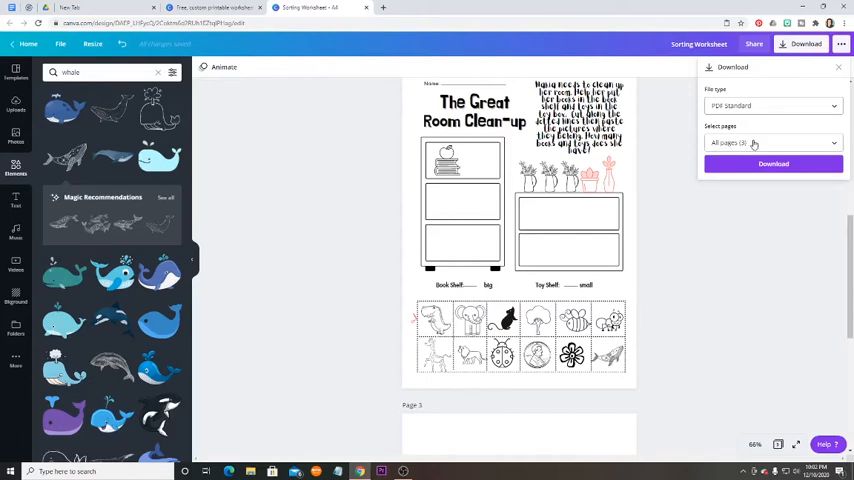
Limit the download to pages 1 and 2, leaving page 3 out.
left_click(772, 142)
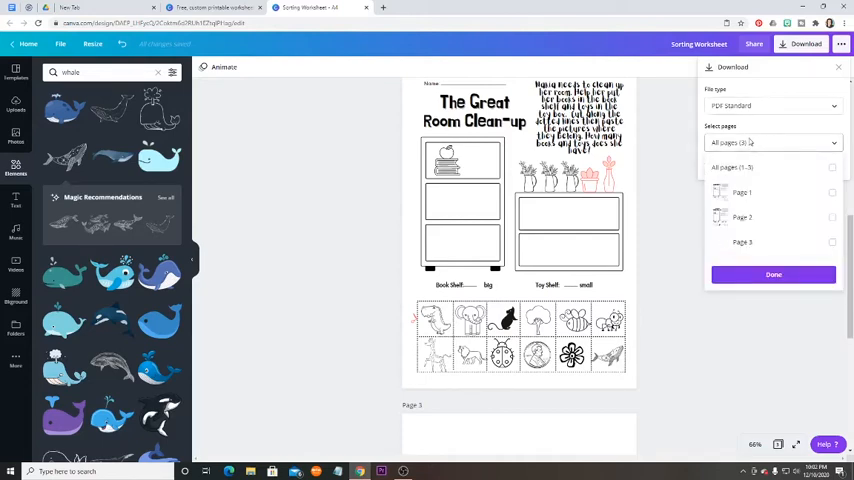
left_click(832, 192)
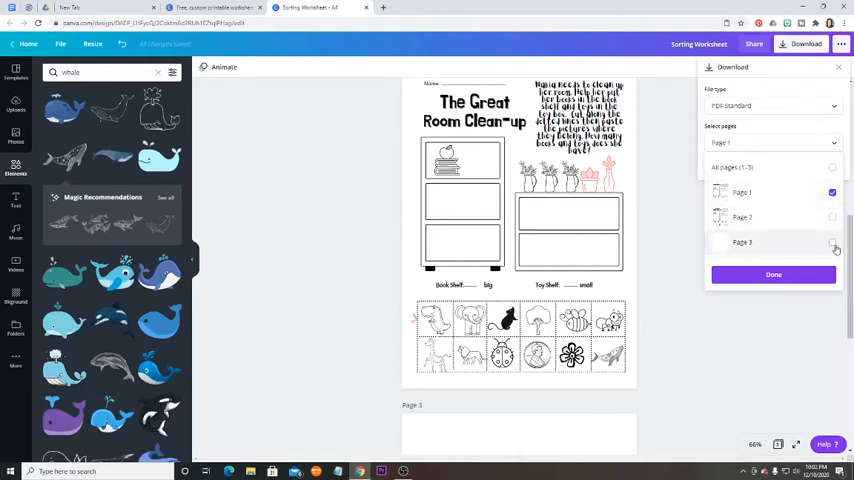
left_click(832, 242)
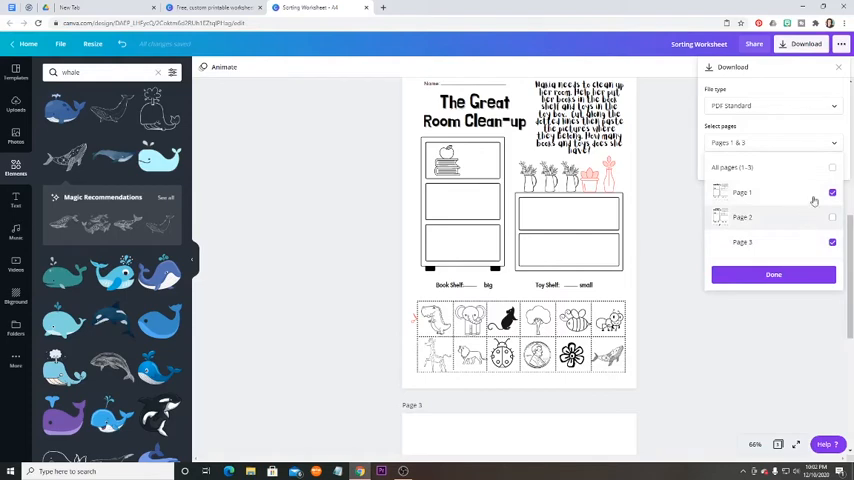
left_click(832, 216)
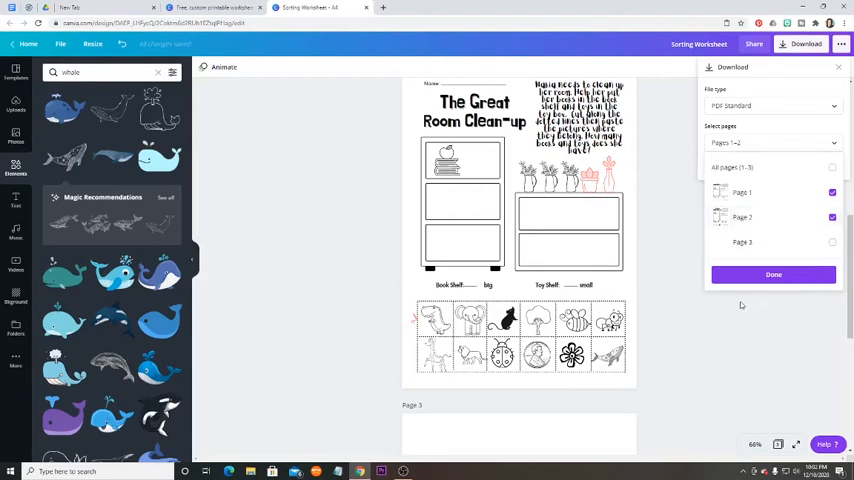
left_click(772, 274)
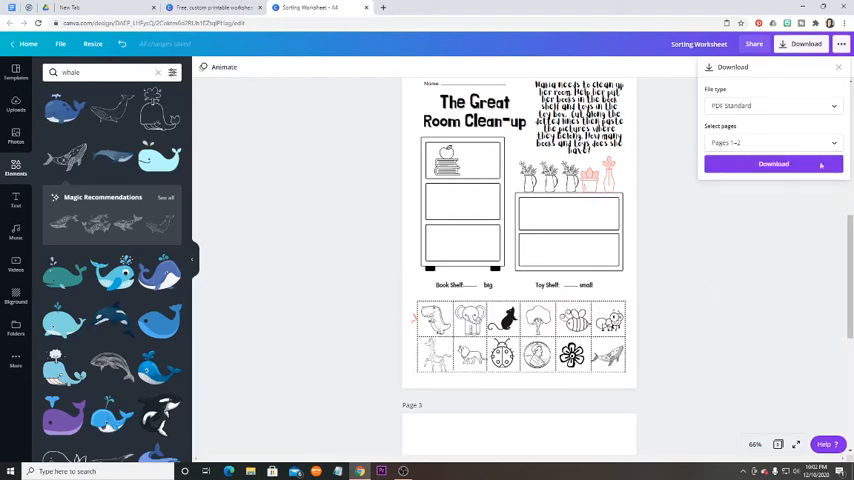